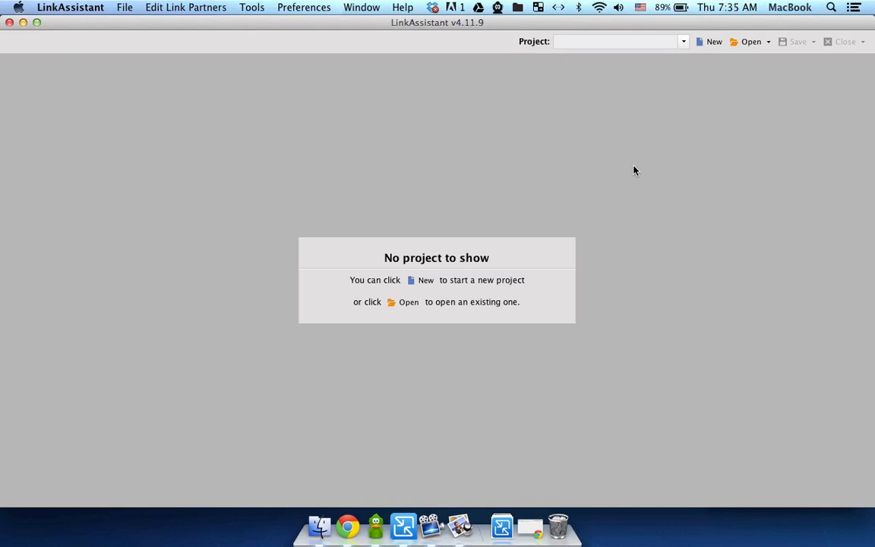
mouse_move(520, 128)
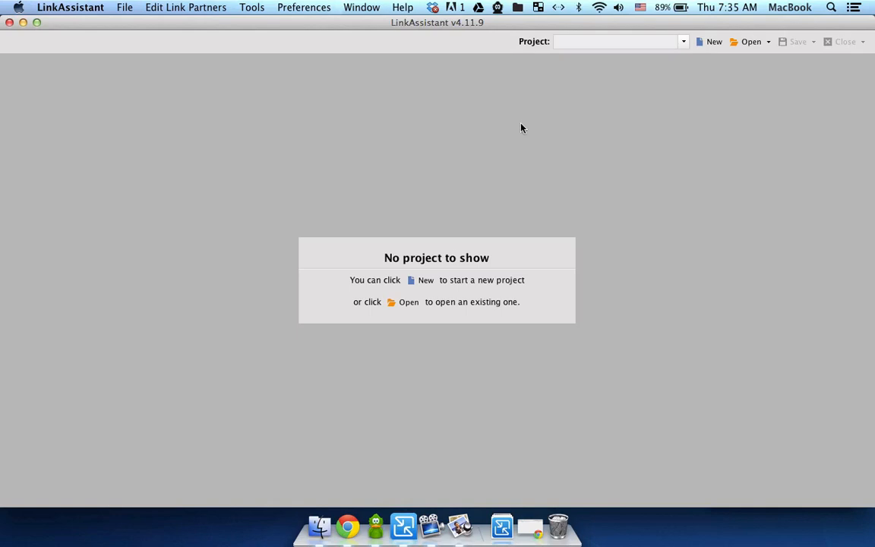
left_click(124, 6)
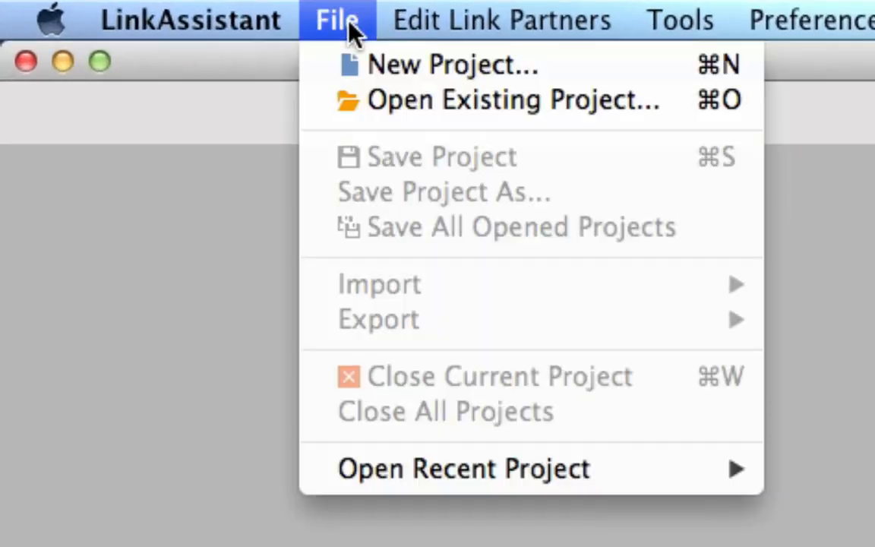
mouse_move(452, 64)
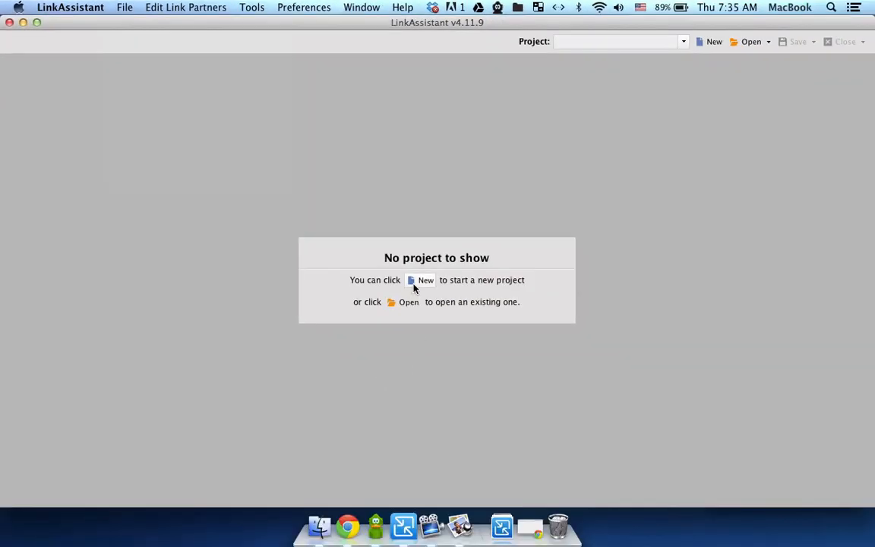
mouse_move(425, 279)
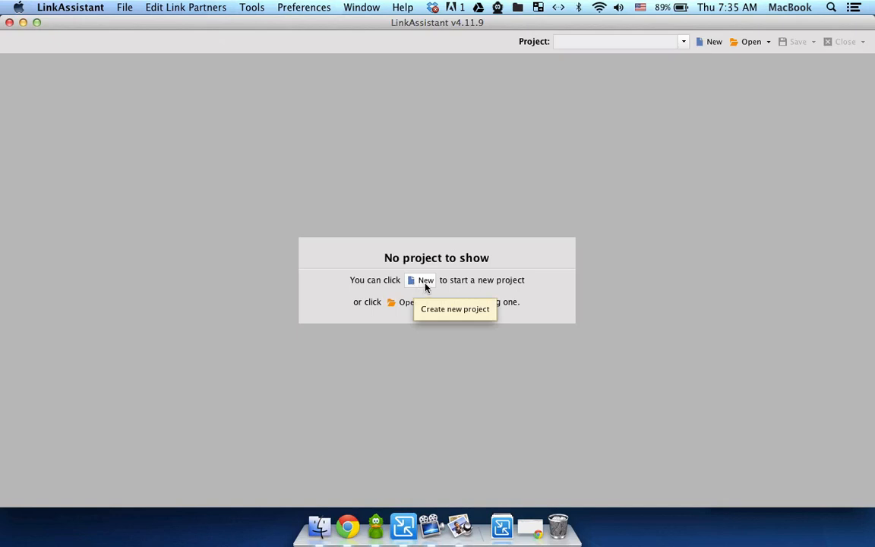
left_click(426, 279)
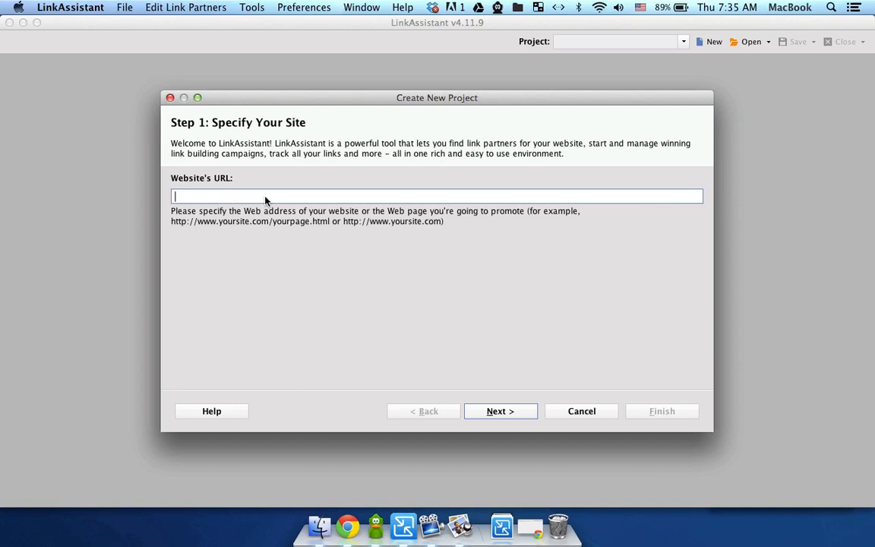
type("http://www.test.com")
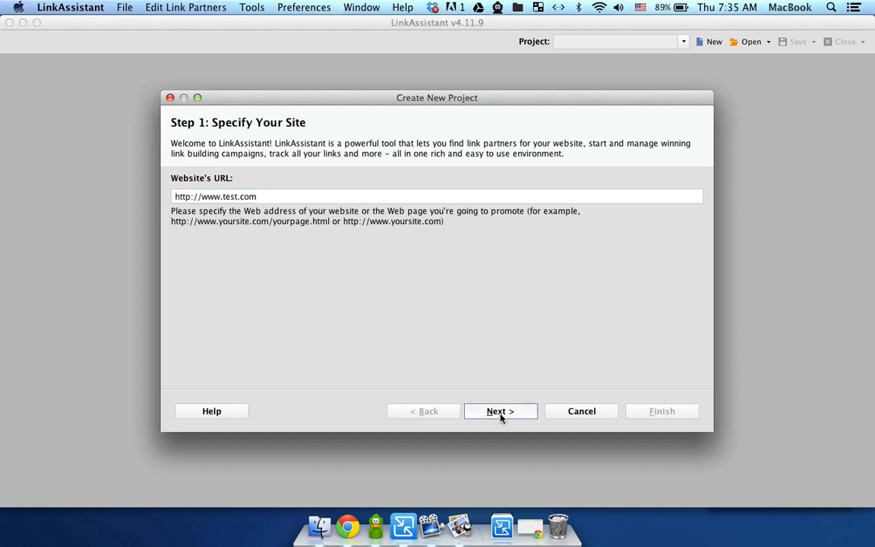
left_click(499, 410)
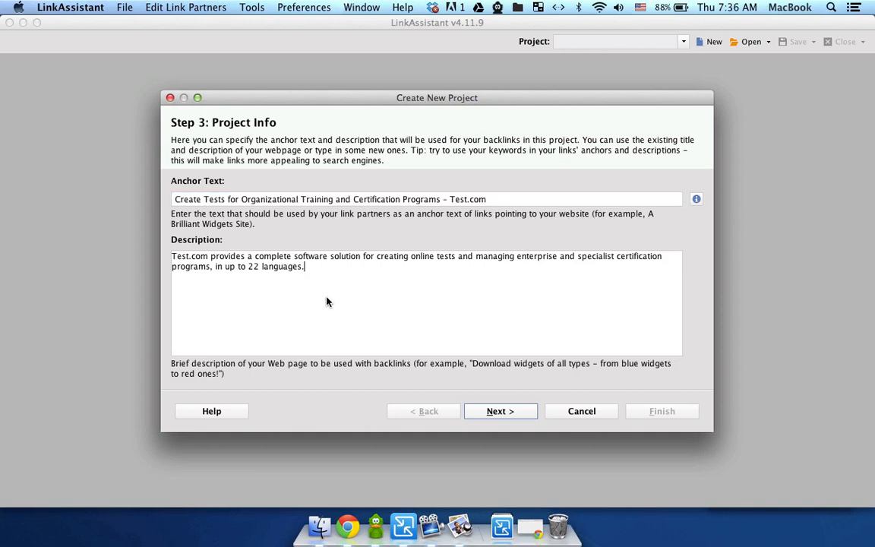
mouse_move(362, 278)
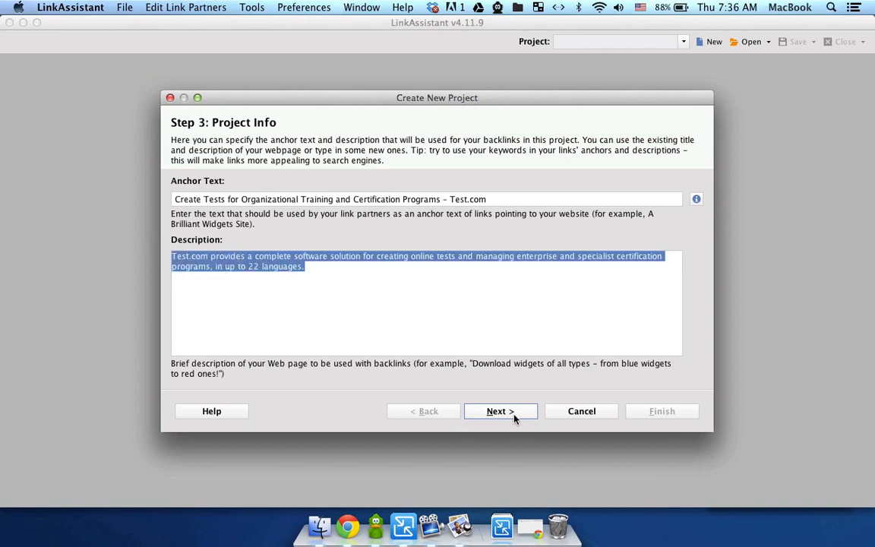
left_click(500, 410)
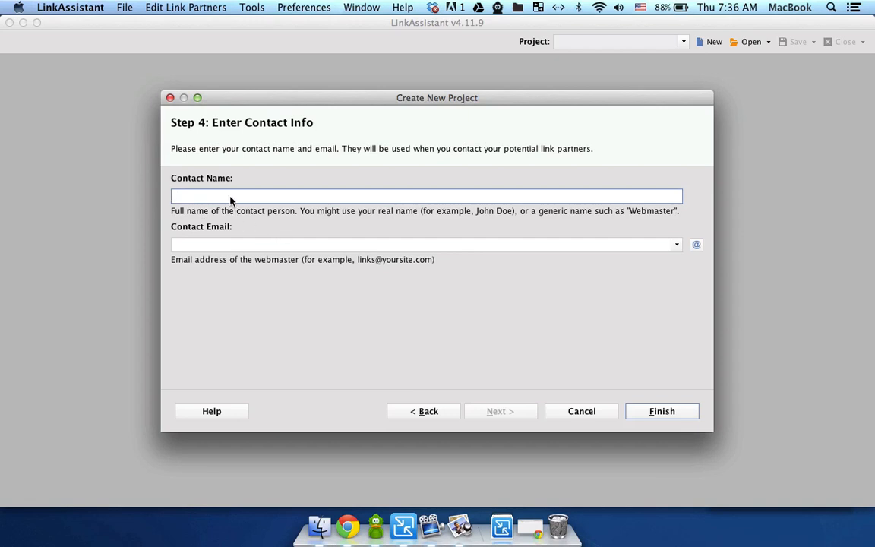
type("John Do")
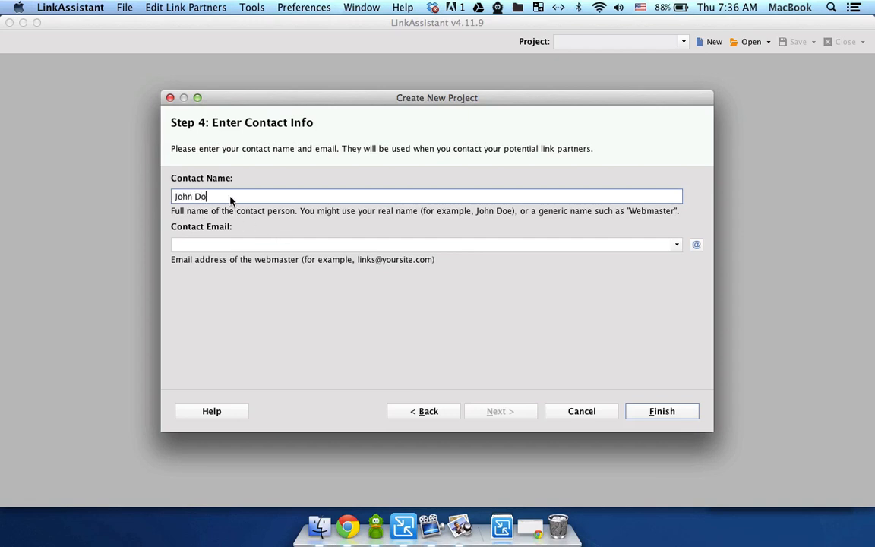
type("@test.com")
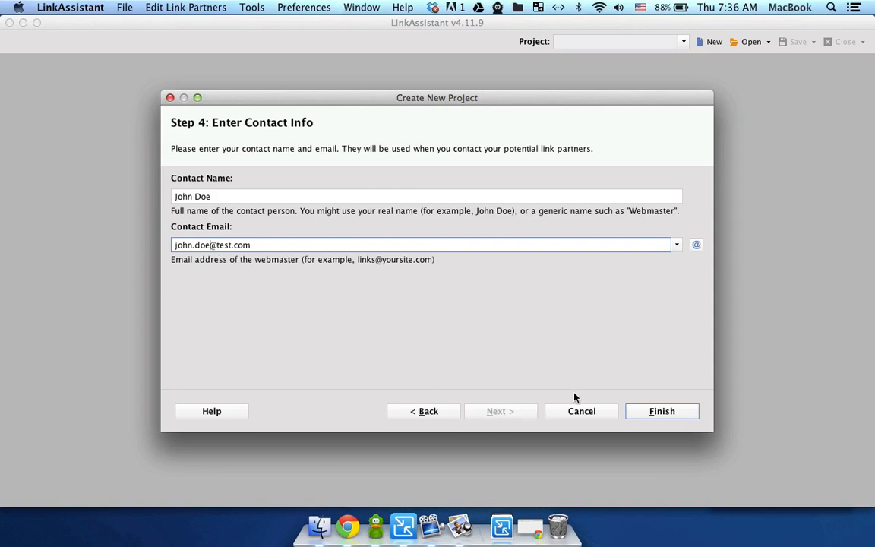
left_click(660, 409)
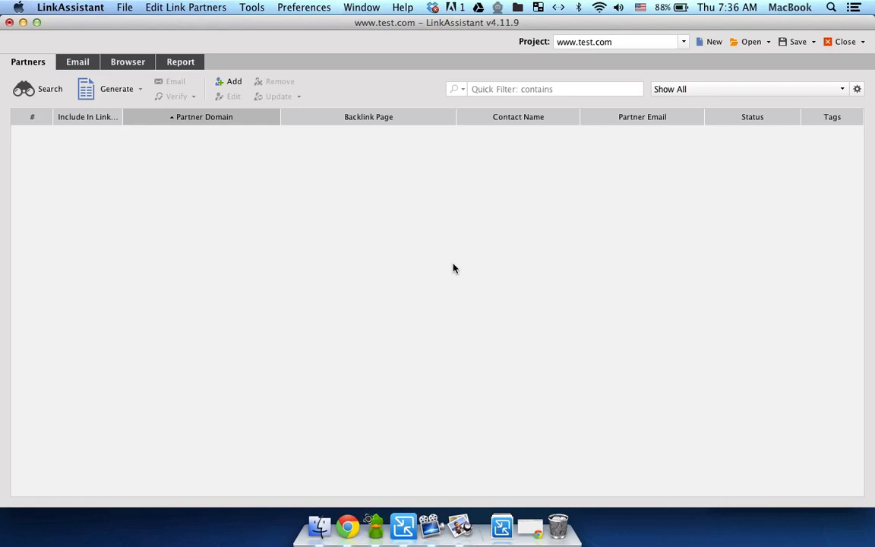
mouse_move(171, 29)
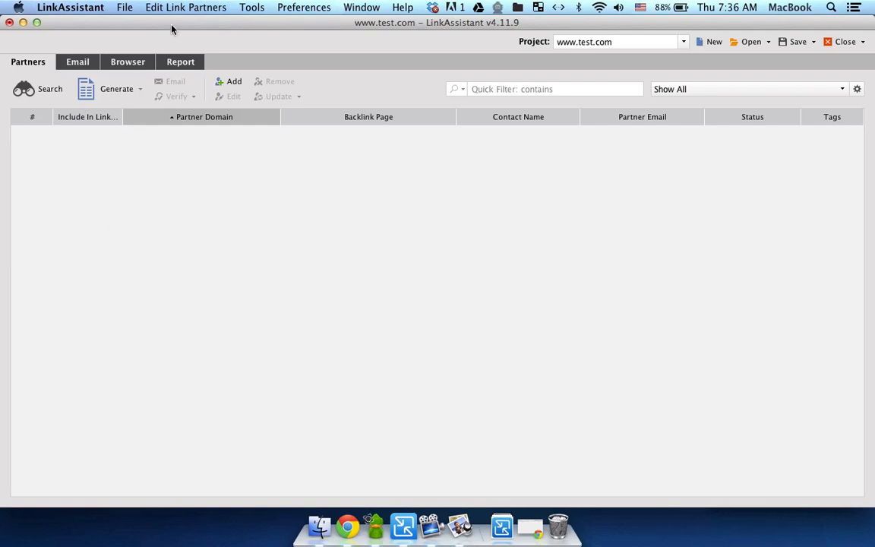
left_click(185, 6)
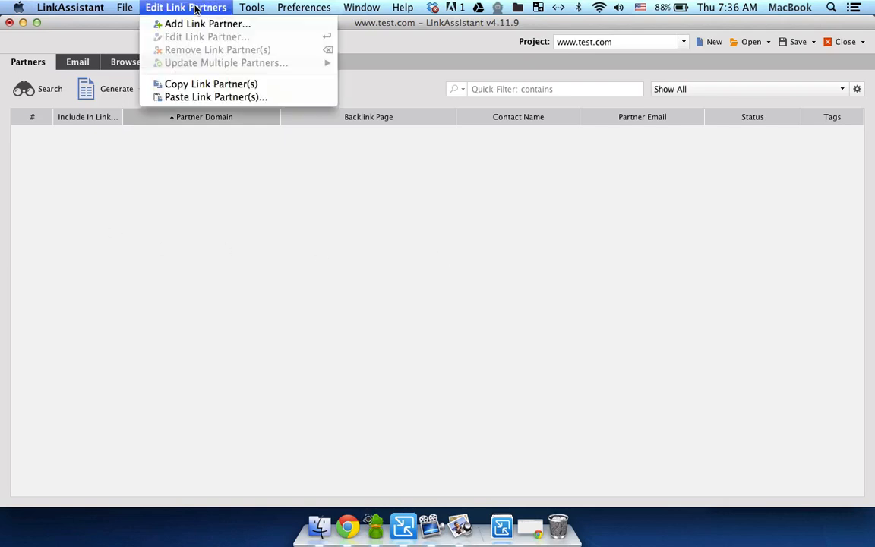
mouse_move(207, 24)
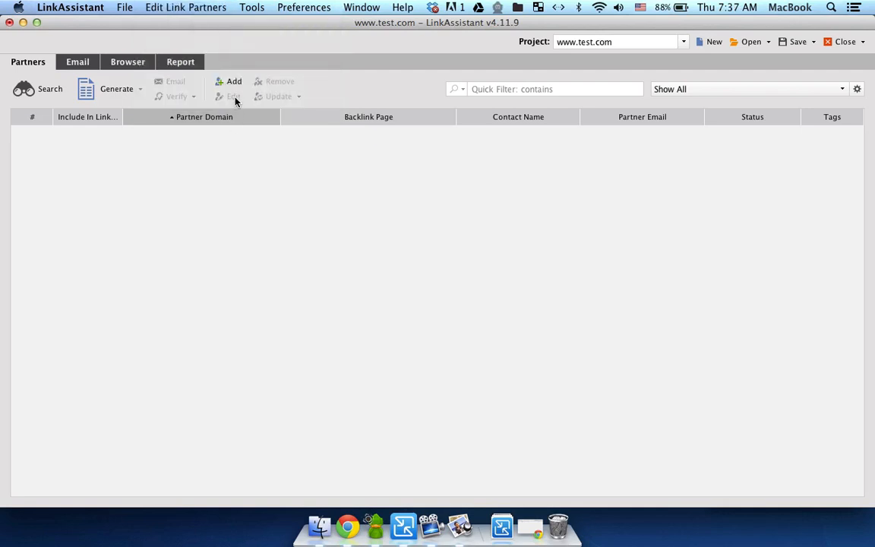
left_click(234, 82)
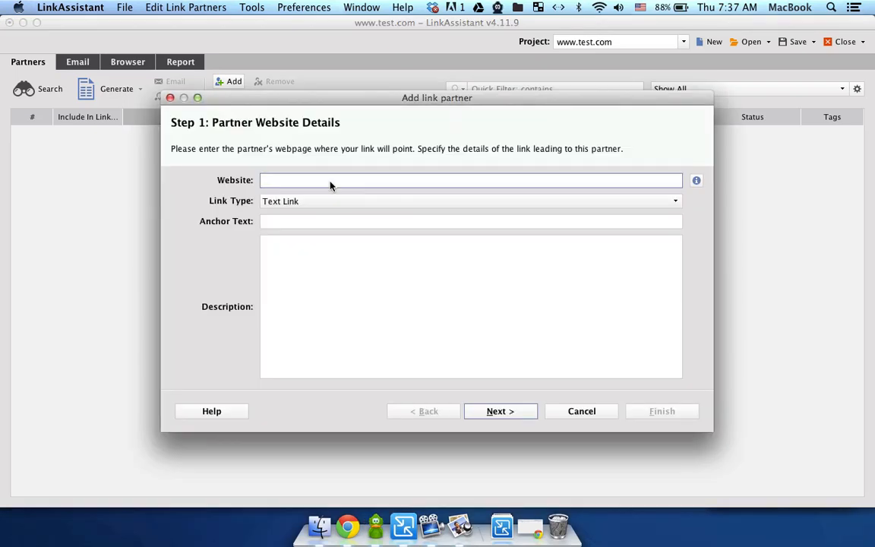
type("htt")
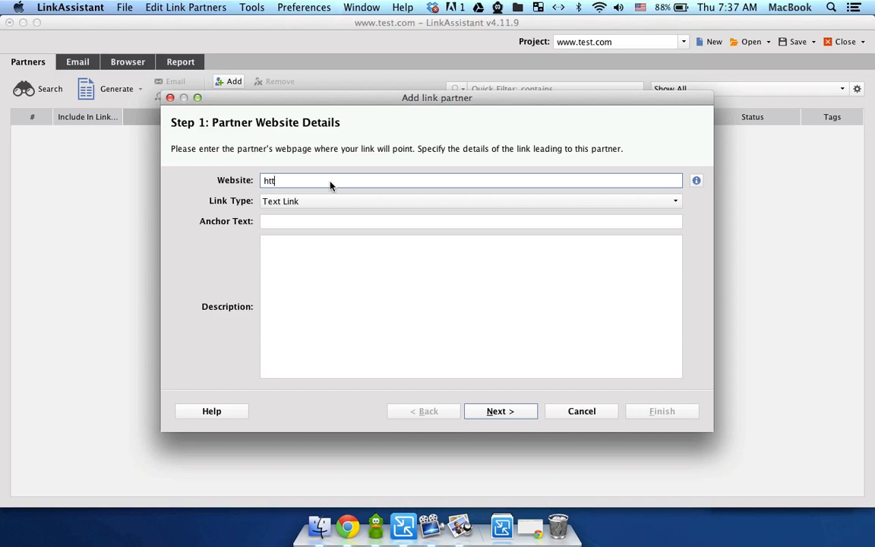
type("p:")
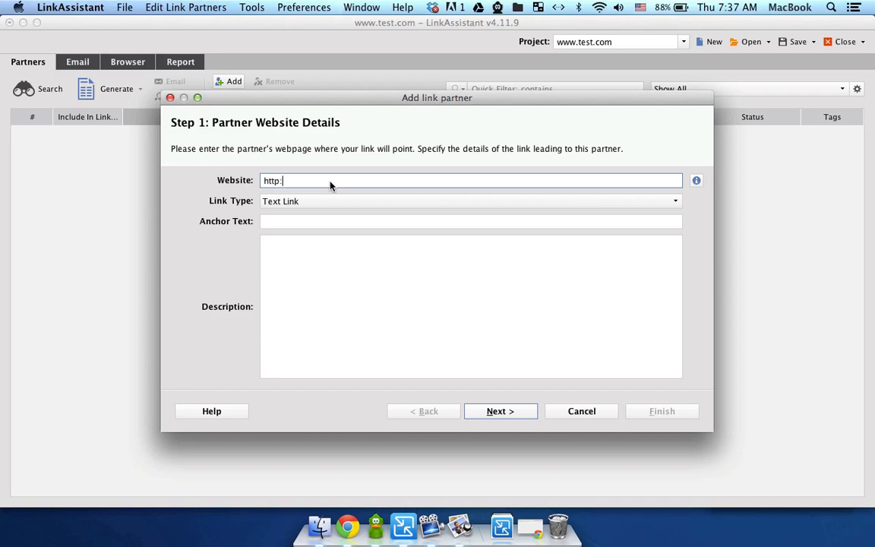
type("//")
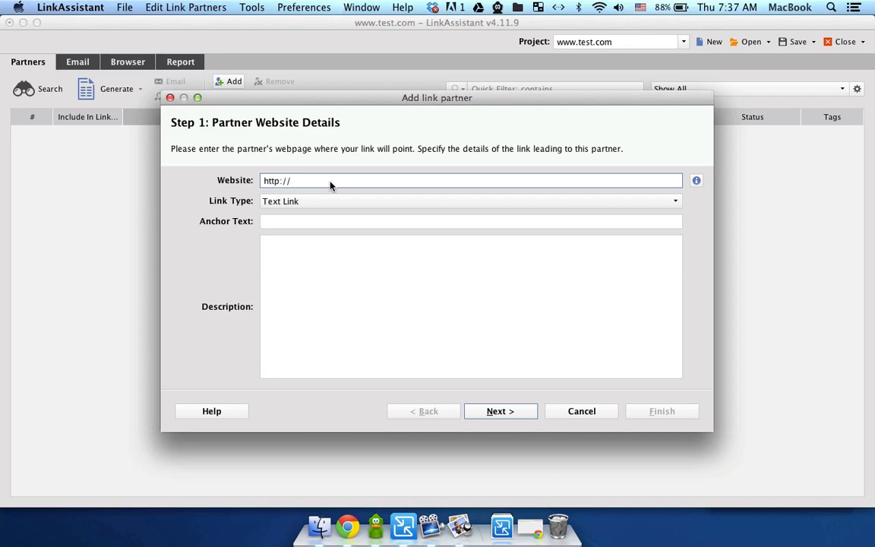
type("www.par")
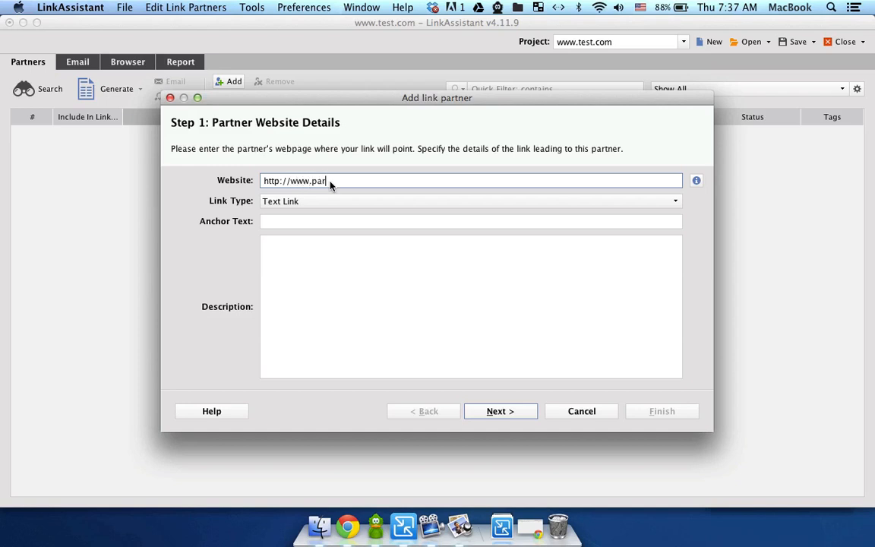
type("tner.com")
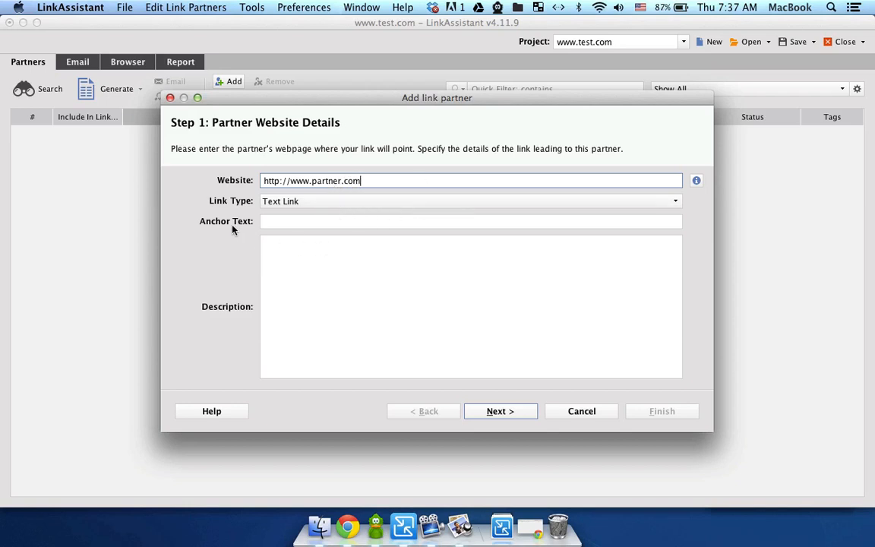
left_click(471, 200)
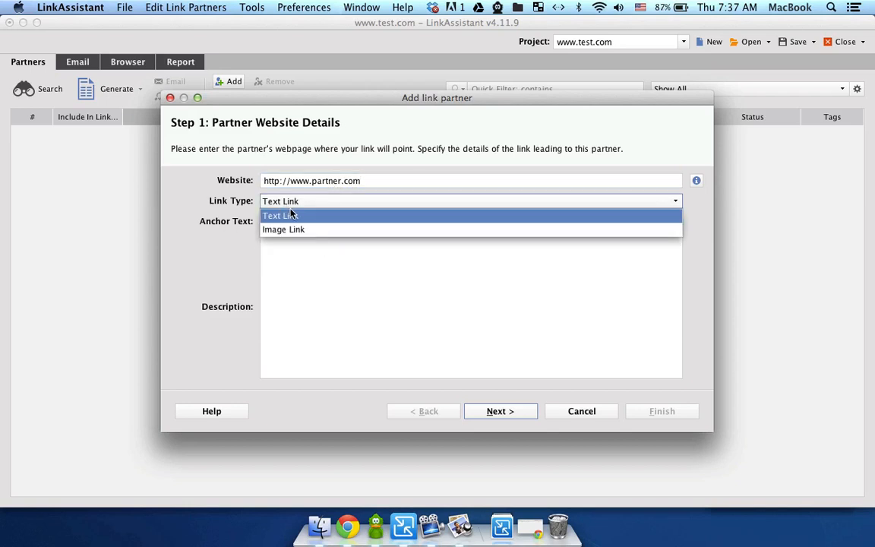
left_click(279, 215)
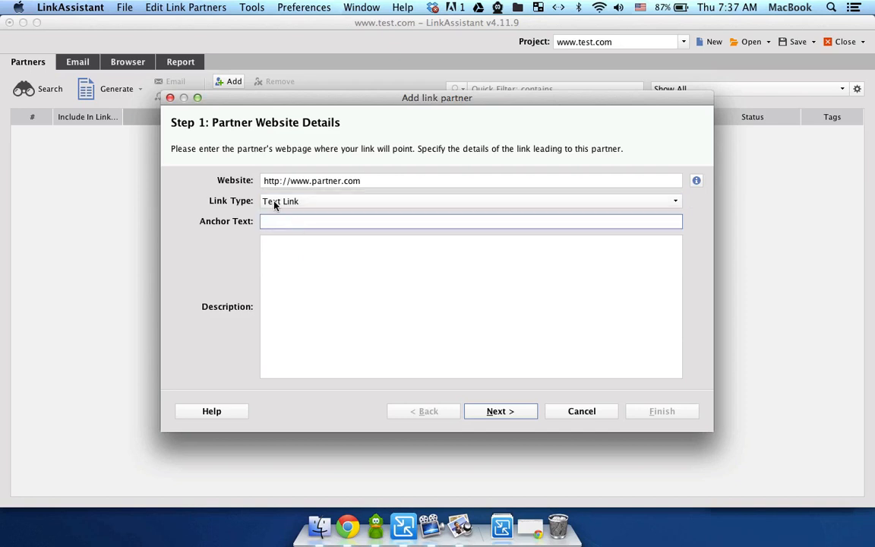
mouse_move(321, 201)
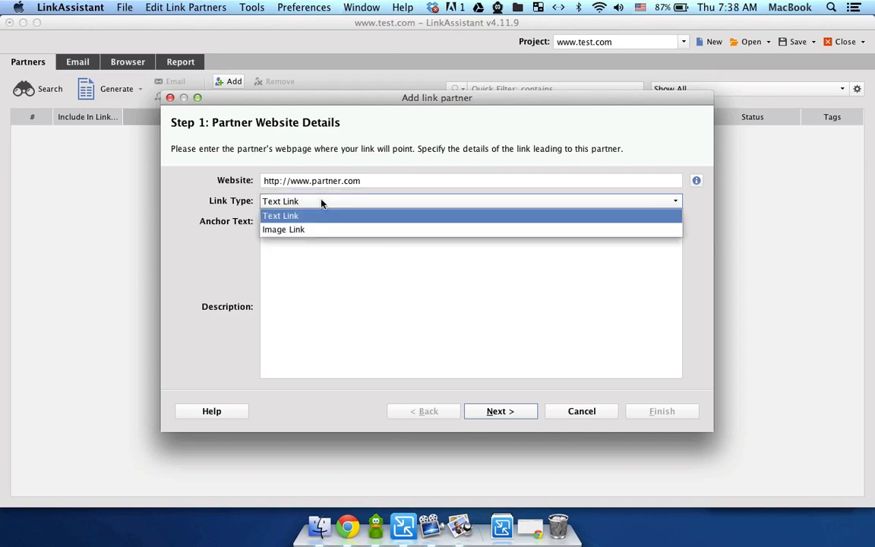
left_click(282, 229)
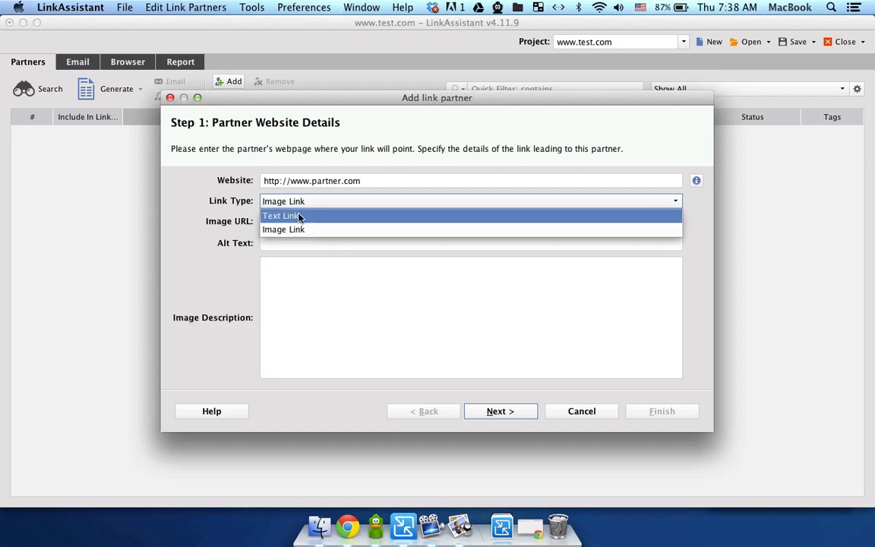
left_click(281, 215)
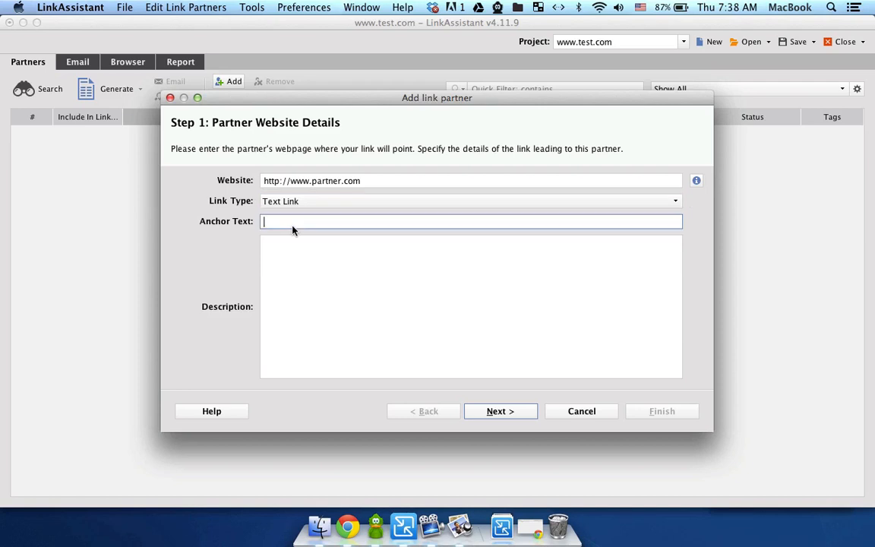
Enter anchor text test.com and a description noting the link came from a guest post.
type("my link")
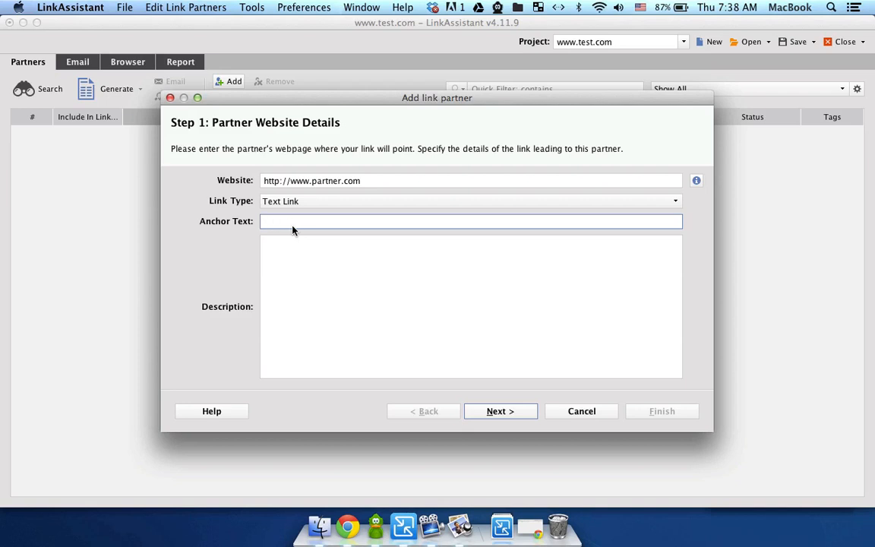
type("t")
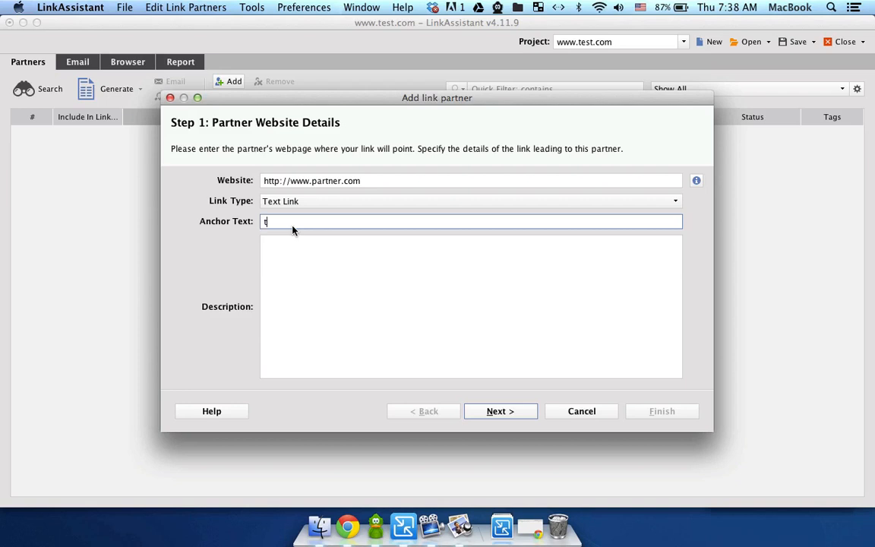
type("est.com")
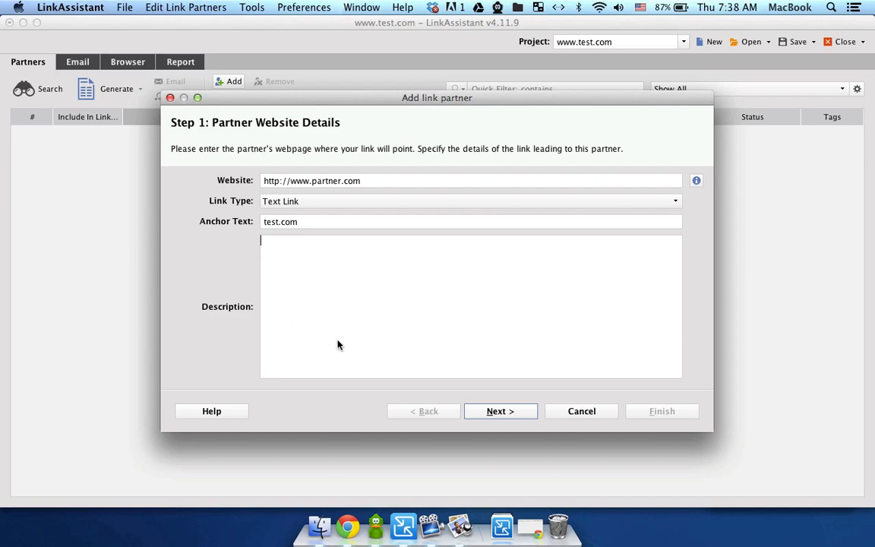
mouse_move(299, 273)
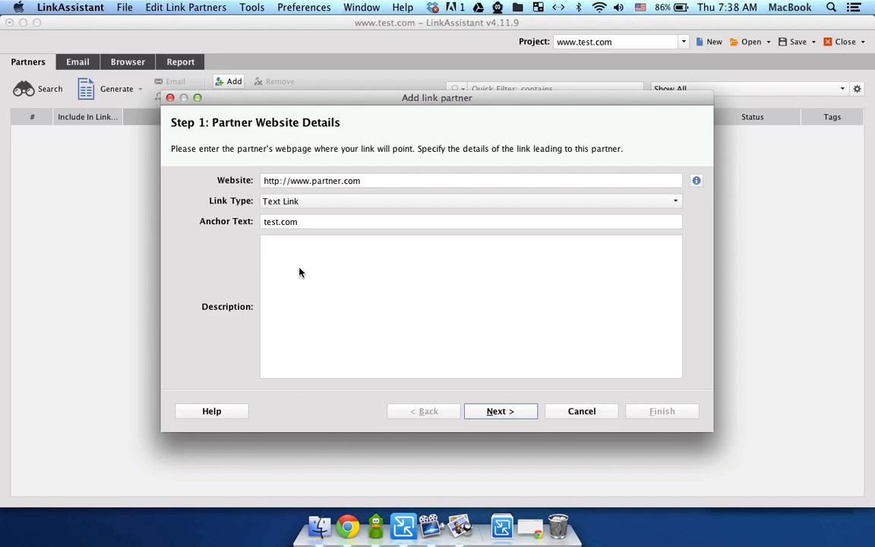
type("i got it for a guest post")
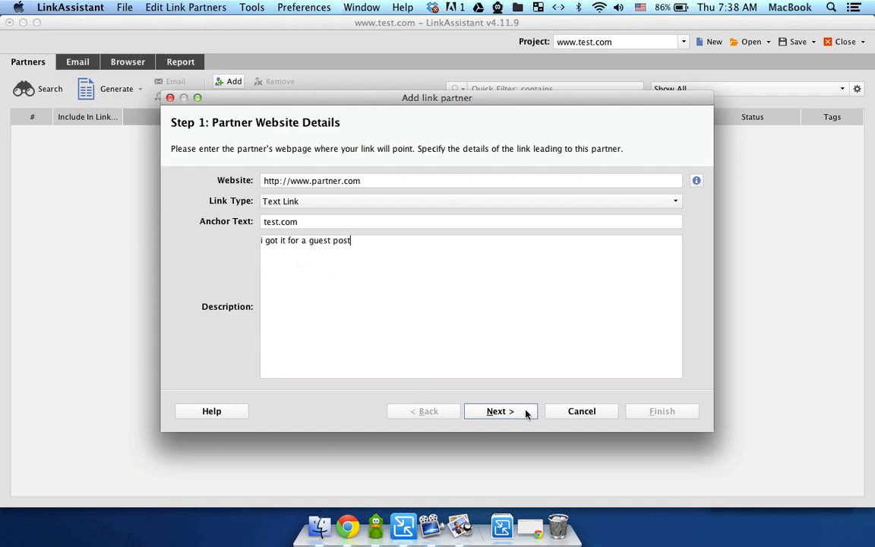
left_click(499, 410)
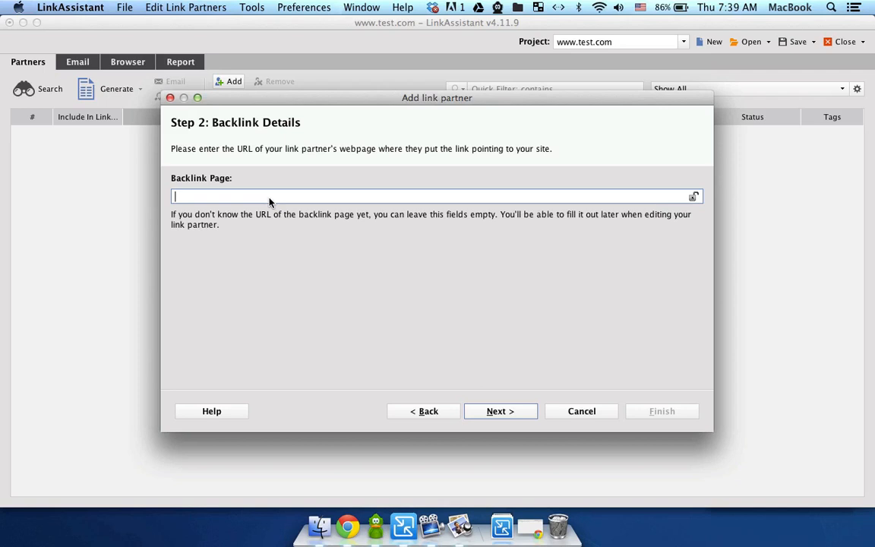
type("http")
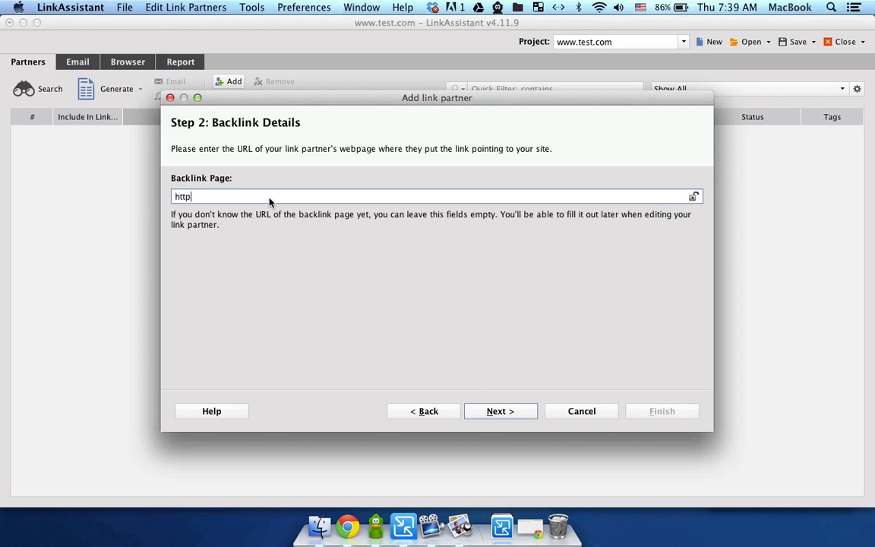
type("://")
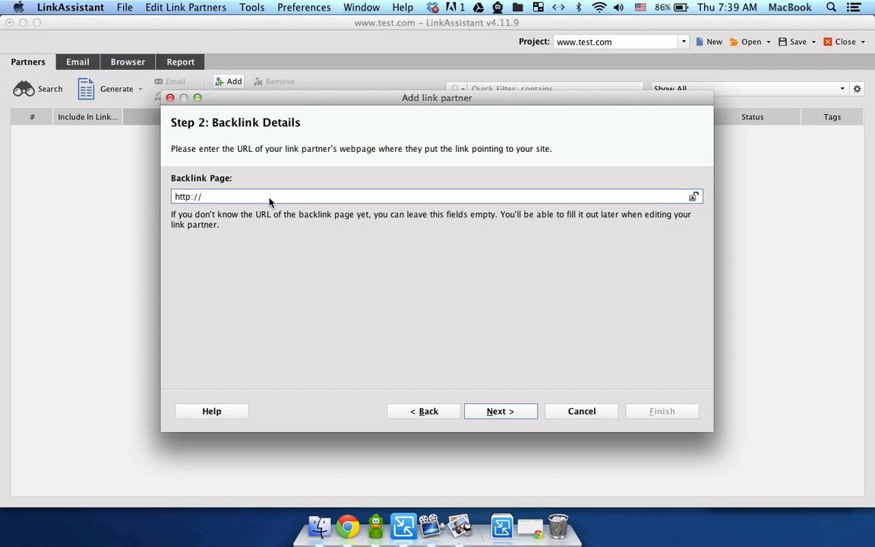
type("www.par")
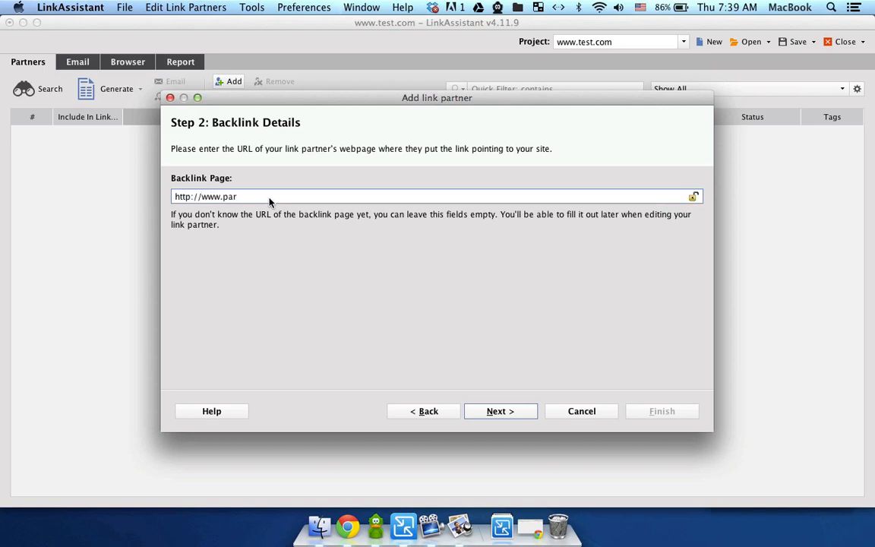
type("ner.com/")
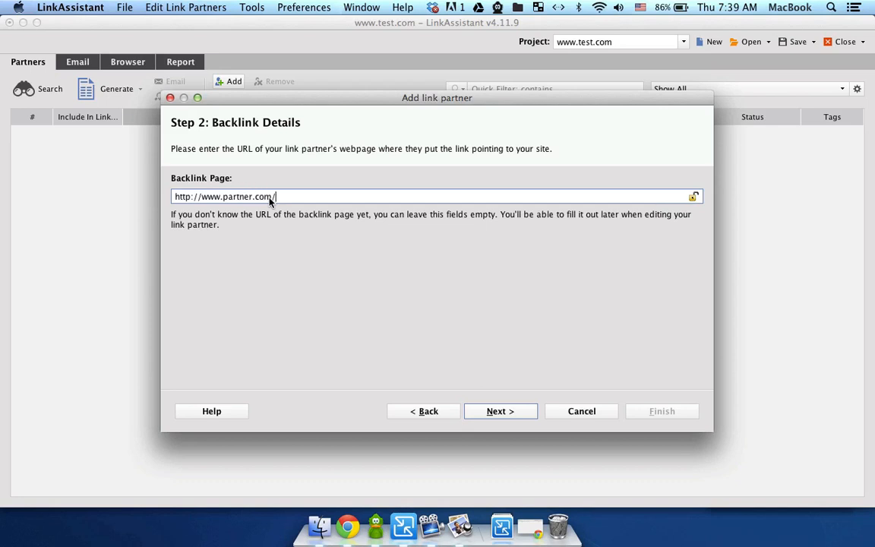
type("my-")
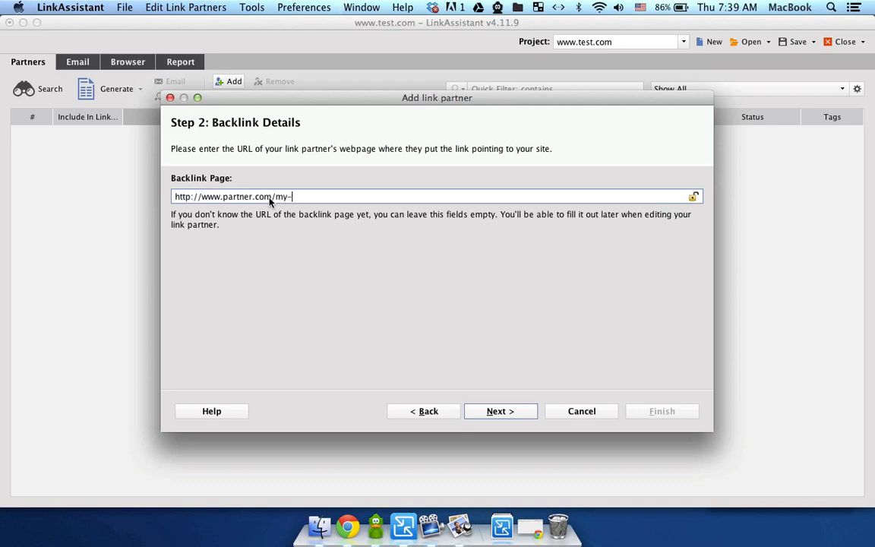
type("guest")
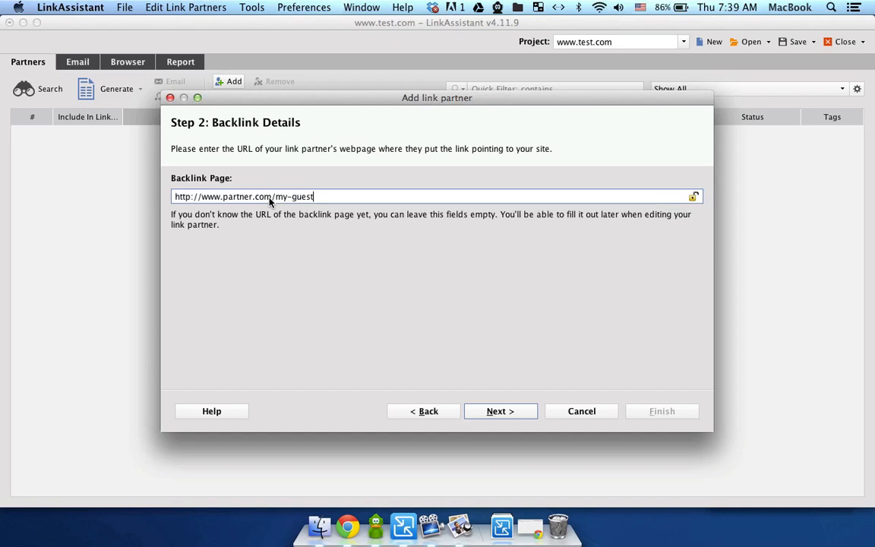
type("-post.")
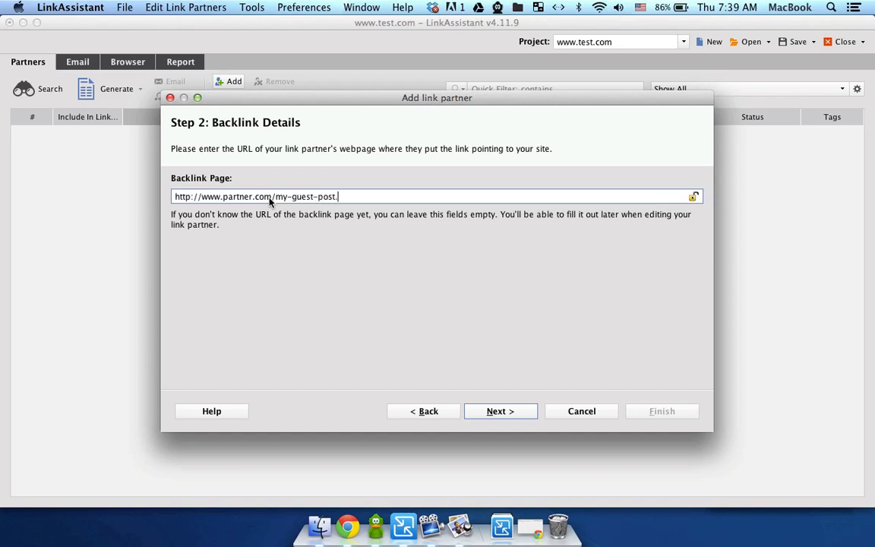
type("html")
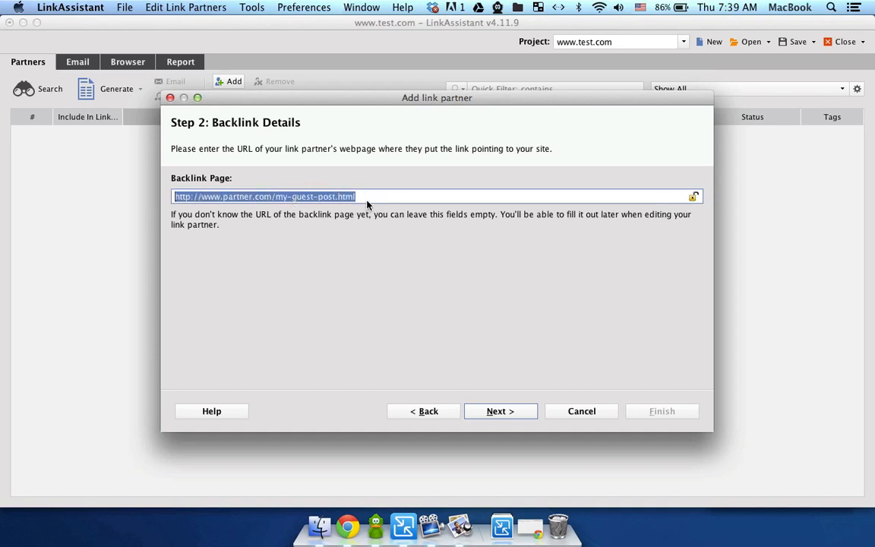
mouse_move(400, 247)
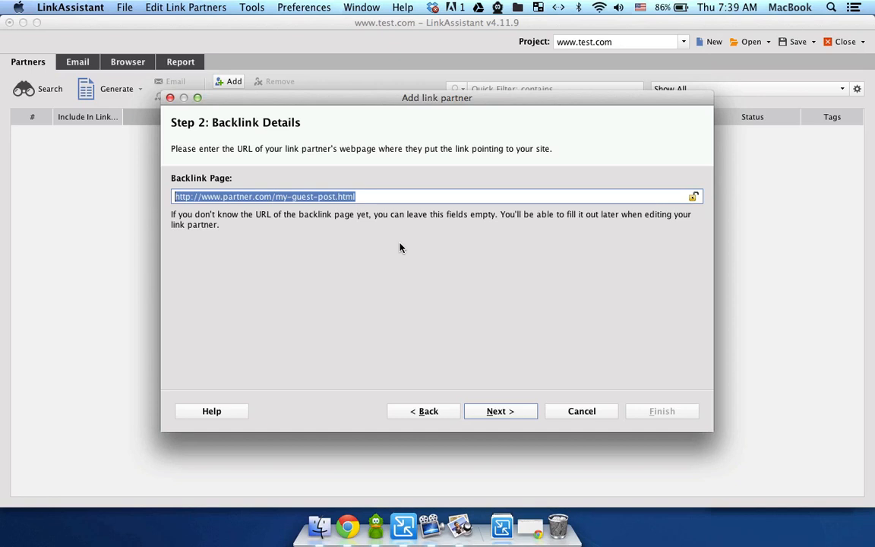
left_click(500, 410)
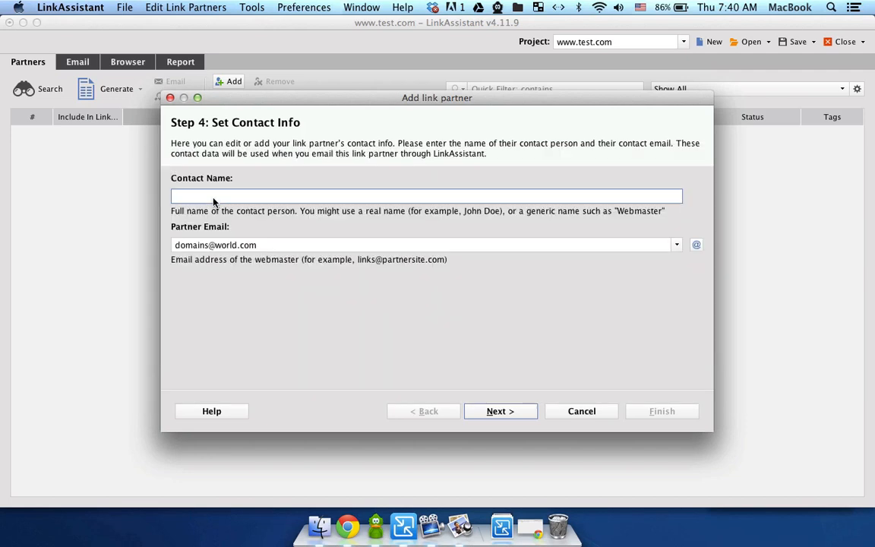
type("Jess")
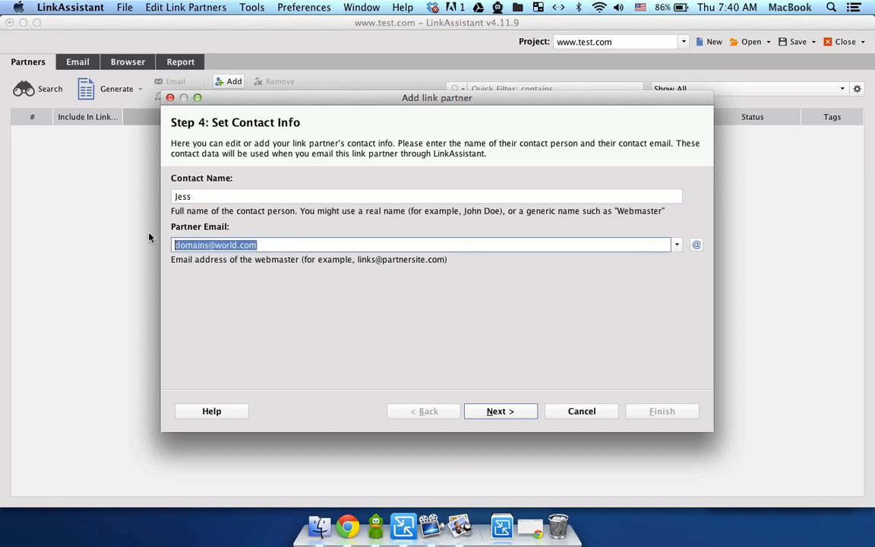
type("jess.")
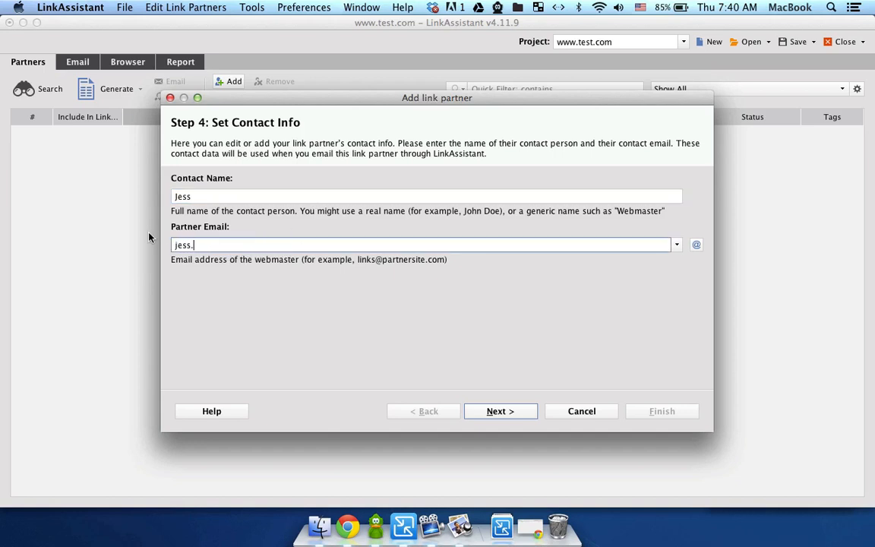
type("doe@")
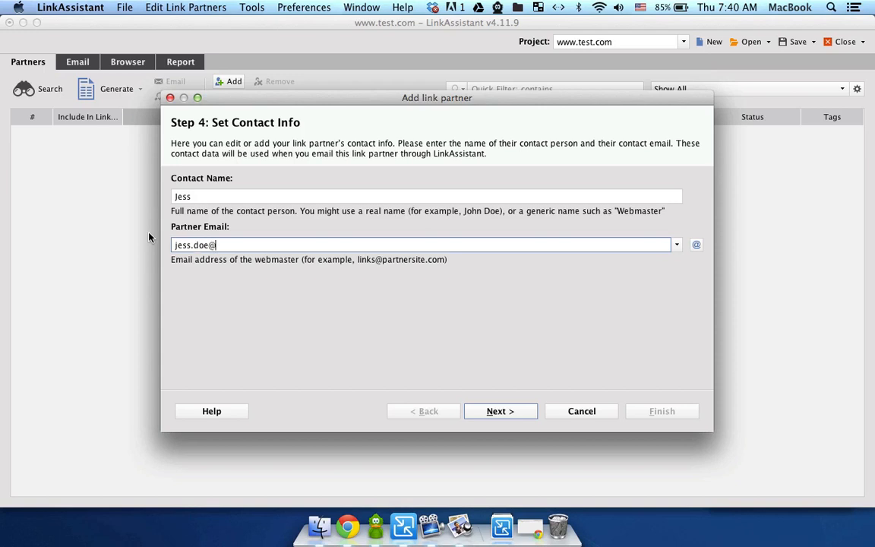
type("part")
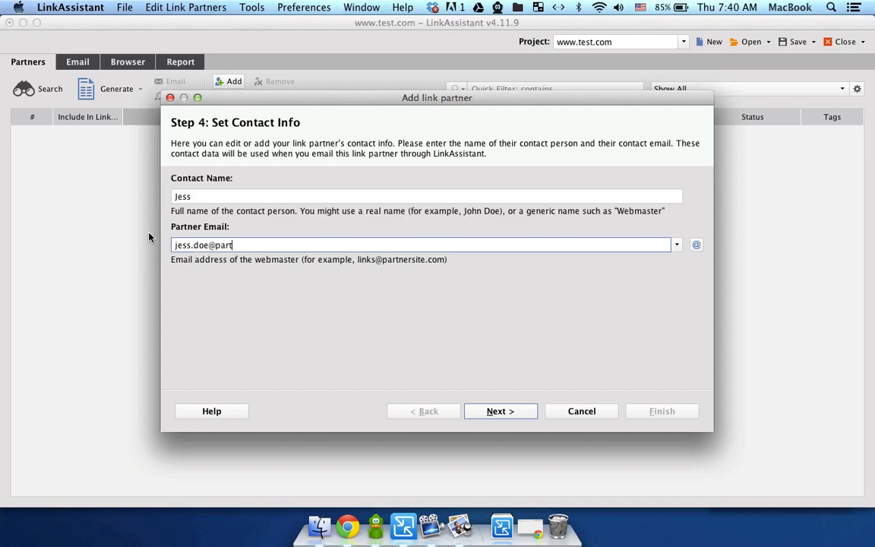
type("ner.com")
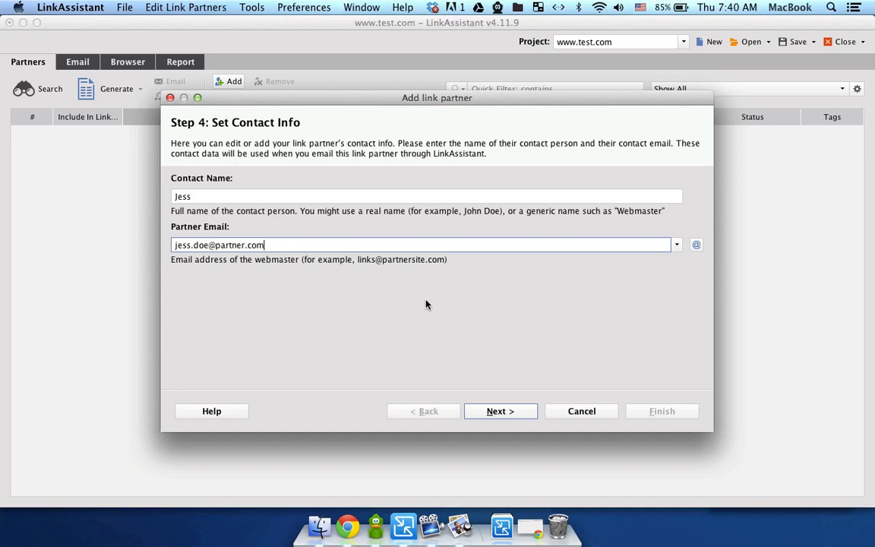
left_click(500, 410)
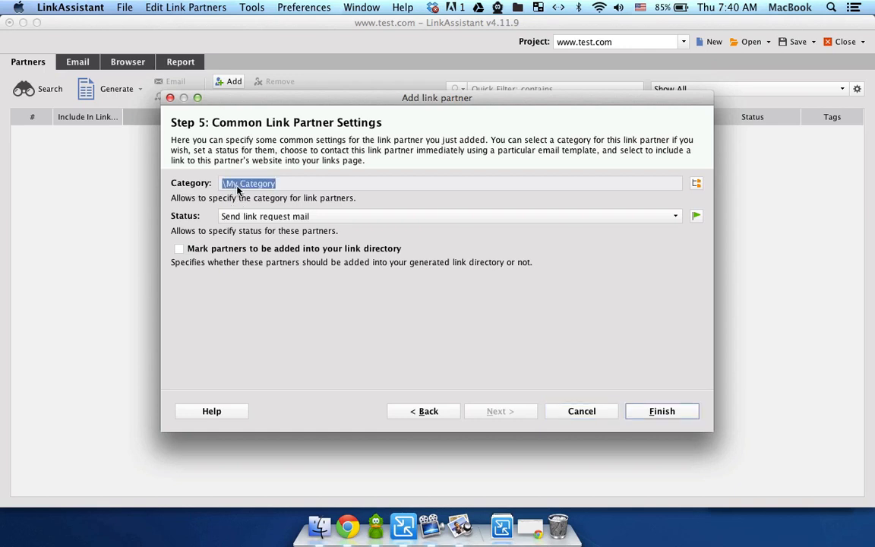
mouse_move(198, 191)
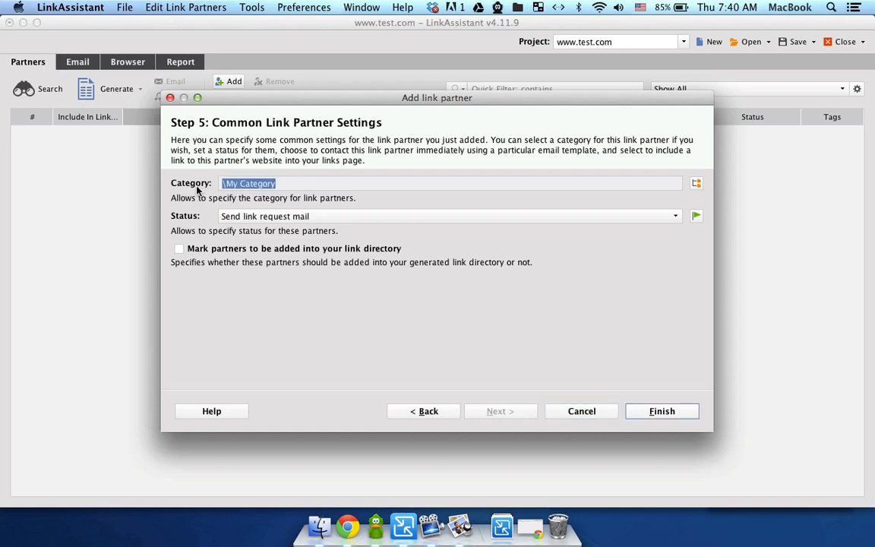
mouse_move(438, 210)
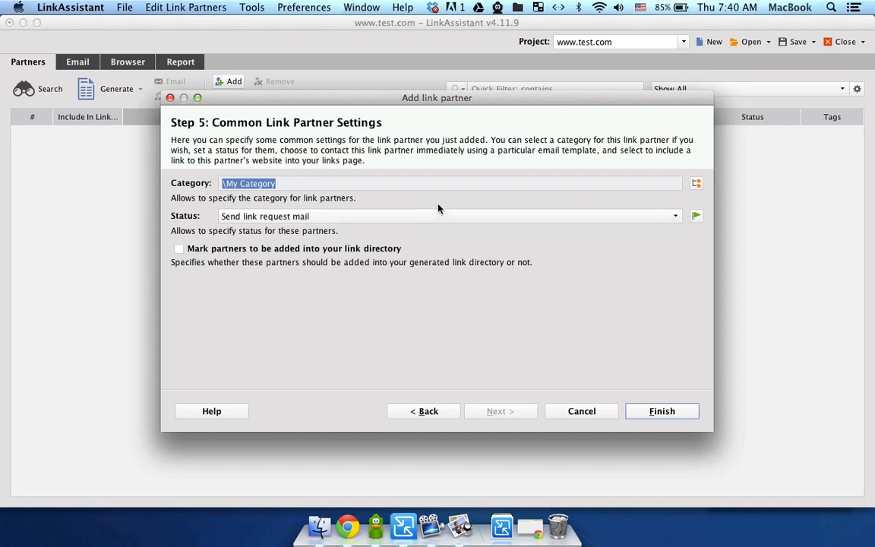
mouse_move(443, 207)
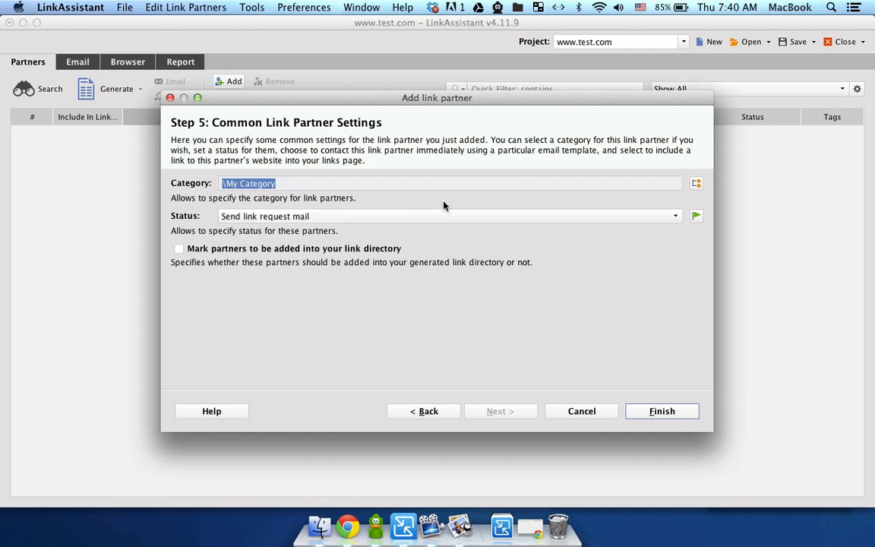
mouse_move(243, 268)
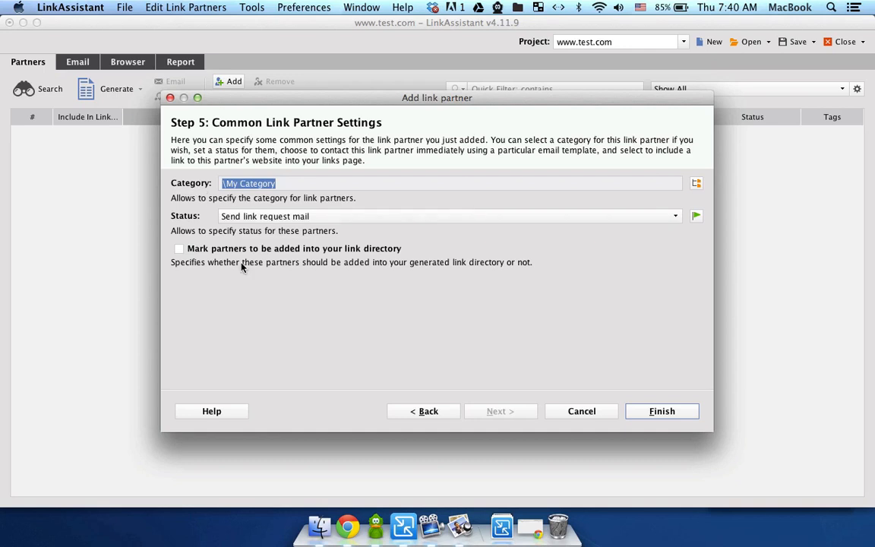
mouse_move(190, 221)
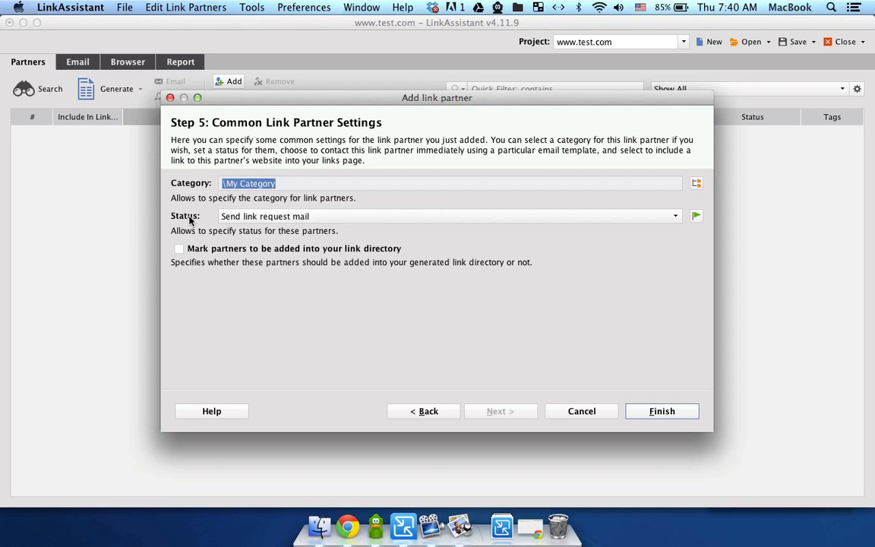
mouse_move(294, 219)
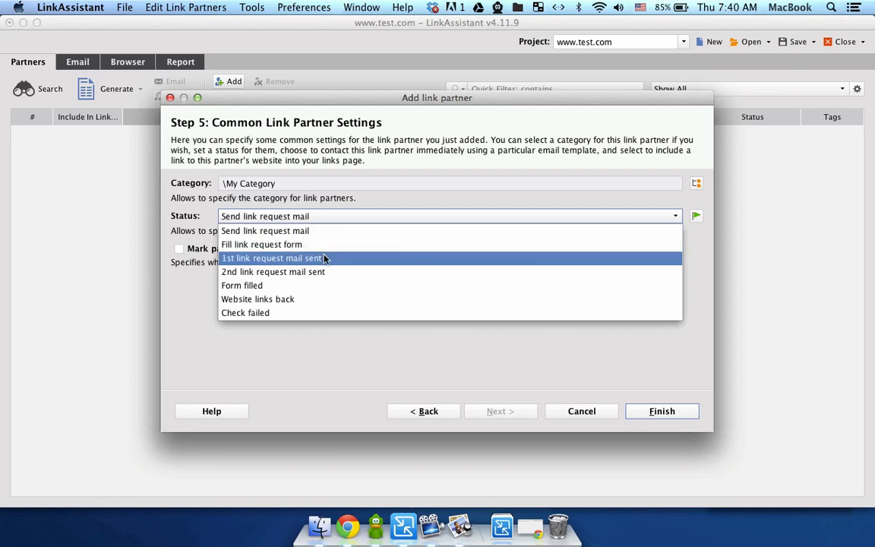
mouse_move(346, 264)
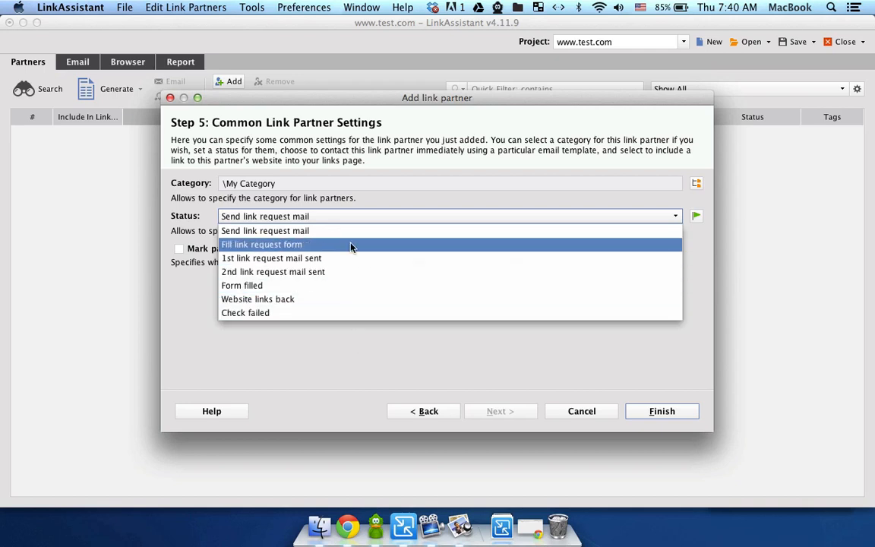
mouse_move(441, 231)
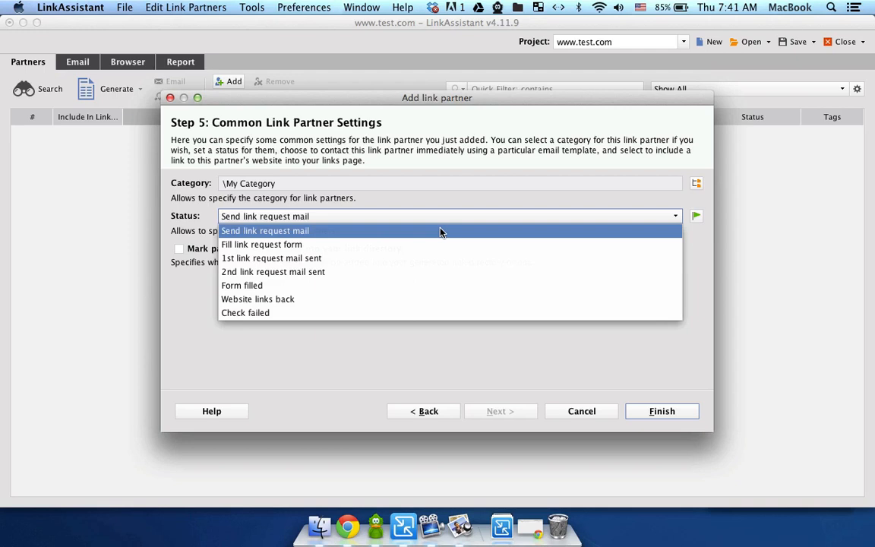
Keep status 'Send link request mail' and finish adding the partner.com link partner.
left_click(264, 231)
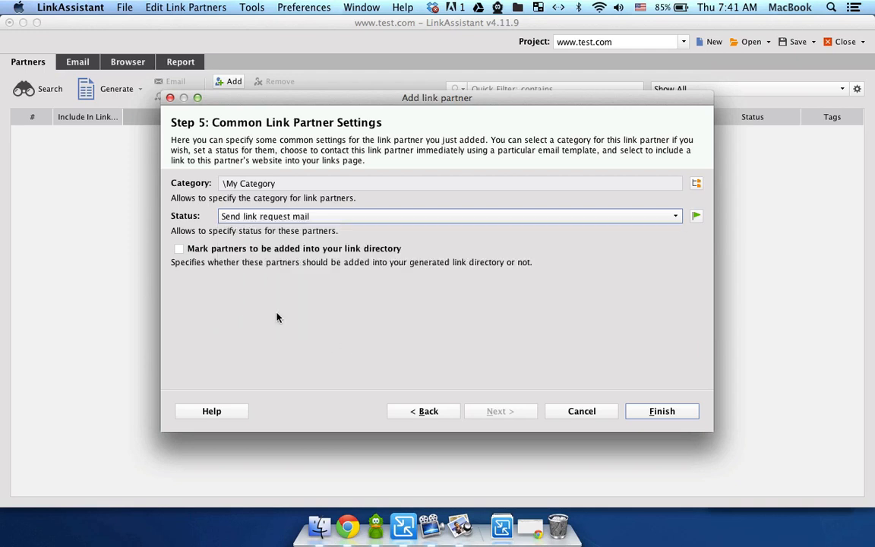
mouse_move(209, 261)
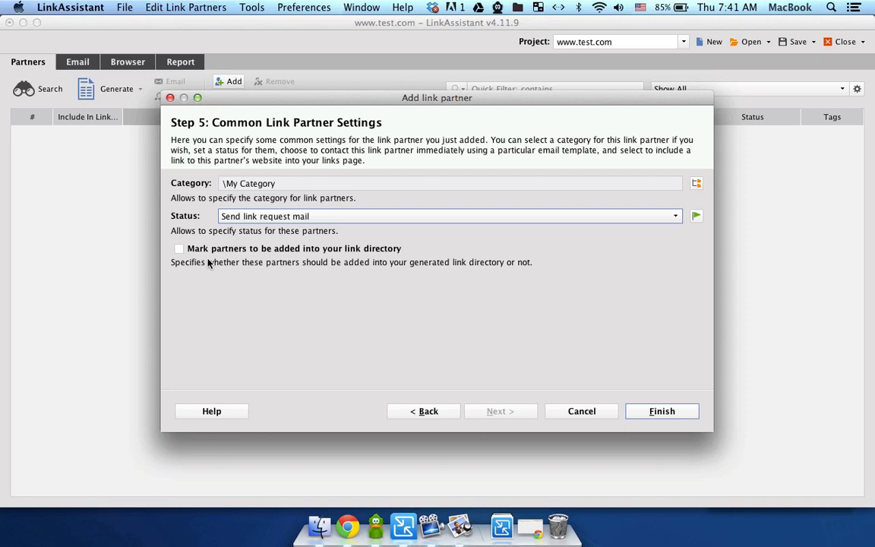
mouse_move(301, 258)
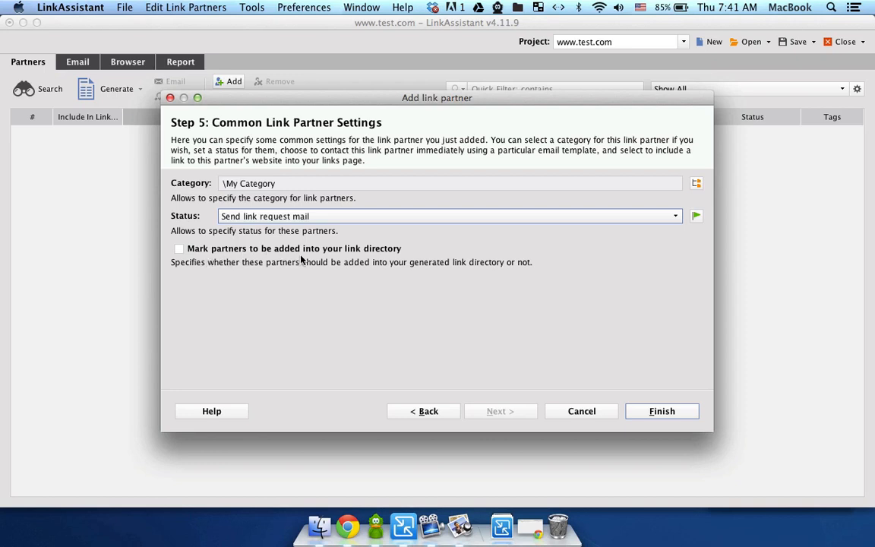
mouse_move(449, 267)
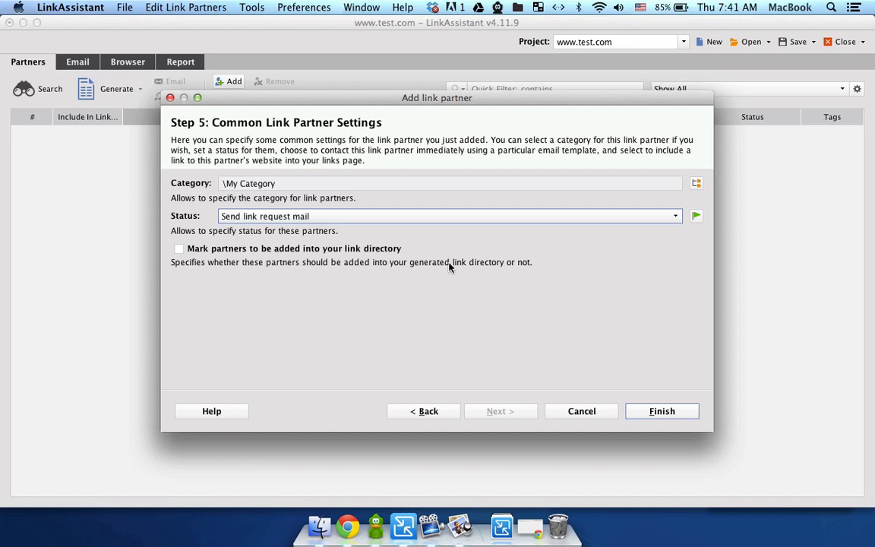
mouse_move(51, 167)
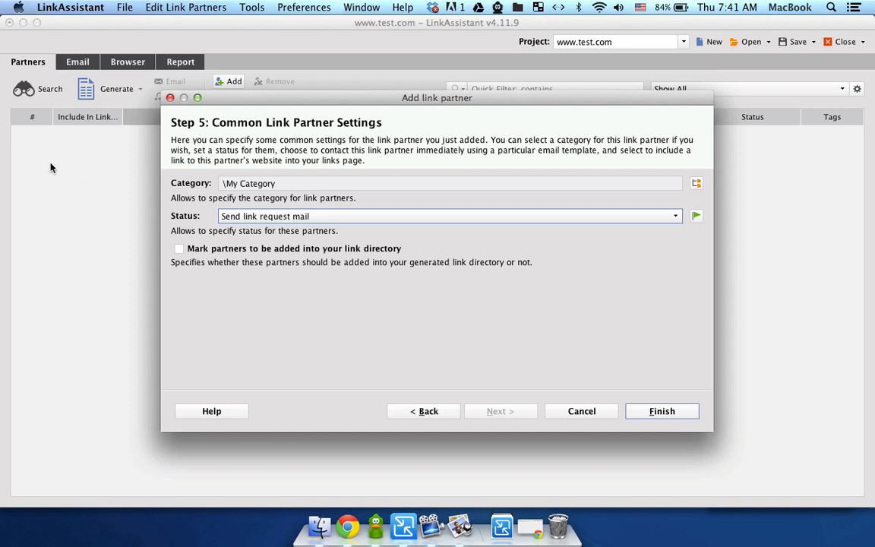
mouse_move(646, 364)
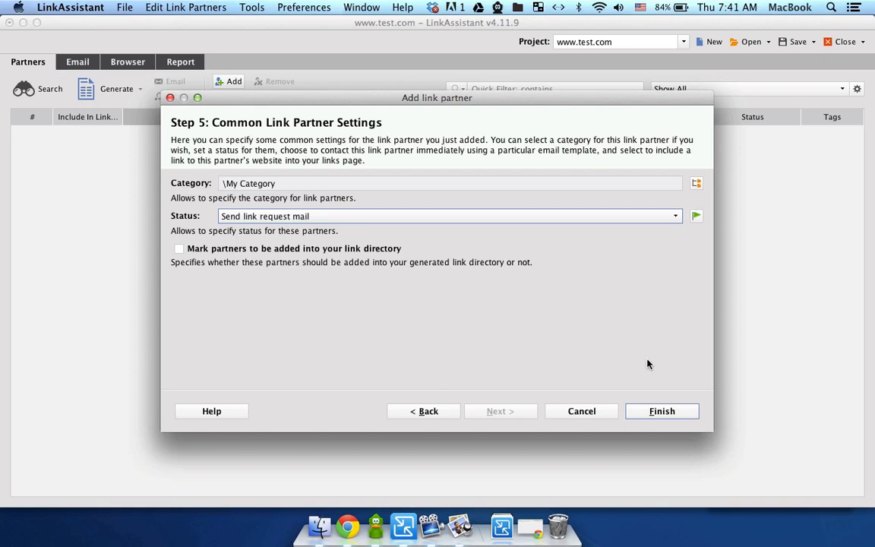
left_click(661, 410)
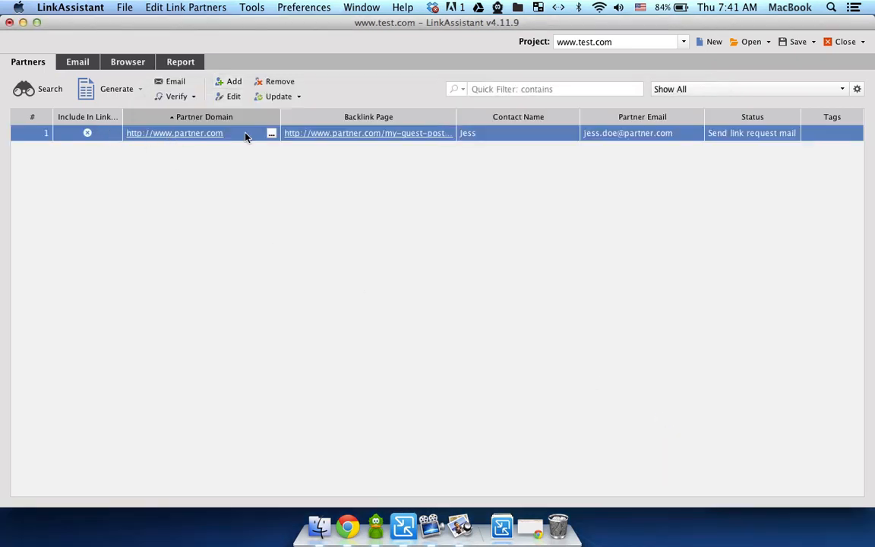
Choose Verify Partners… from the partner.com row's context menu.
right_click(246, 134)
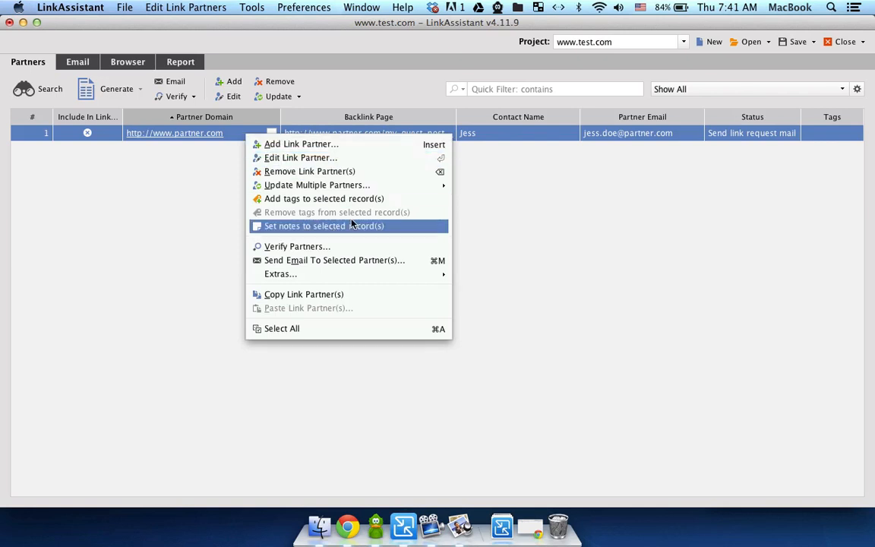
mouse_move(372, 246)
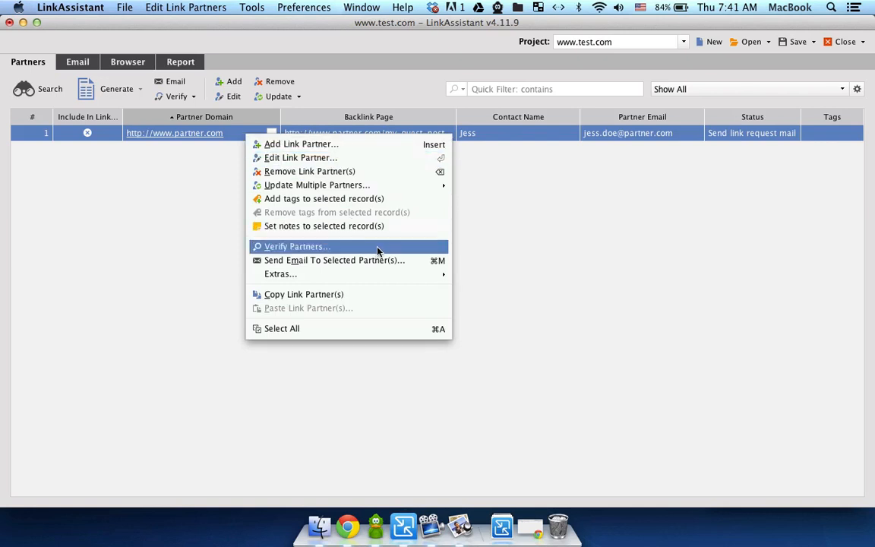
left_click(296, 246)
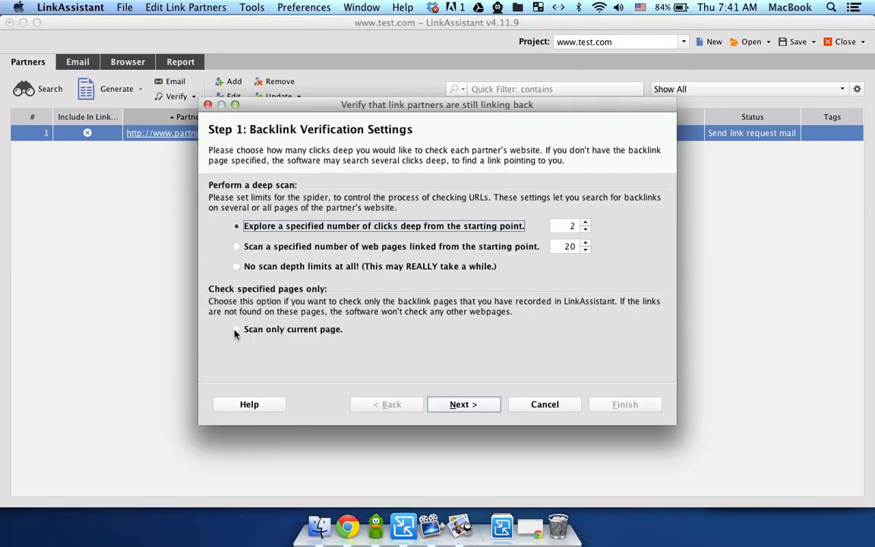
Select 'Scan only current page.' and run the backlink verification.
left_click(237, 328)
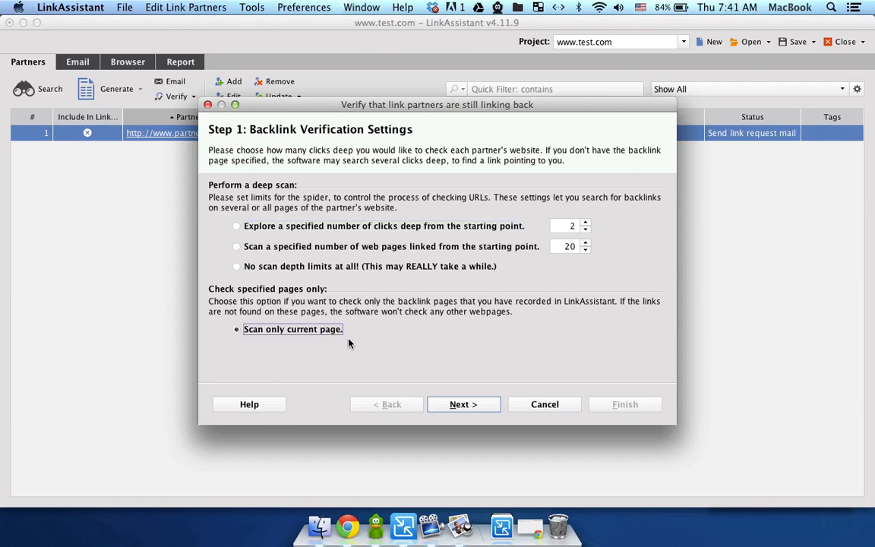
mouse_move(240, 348)
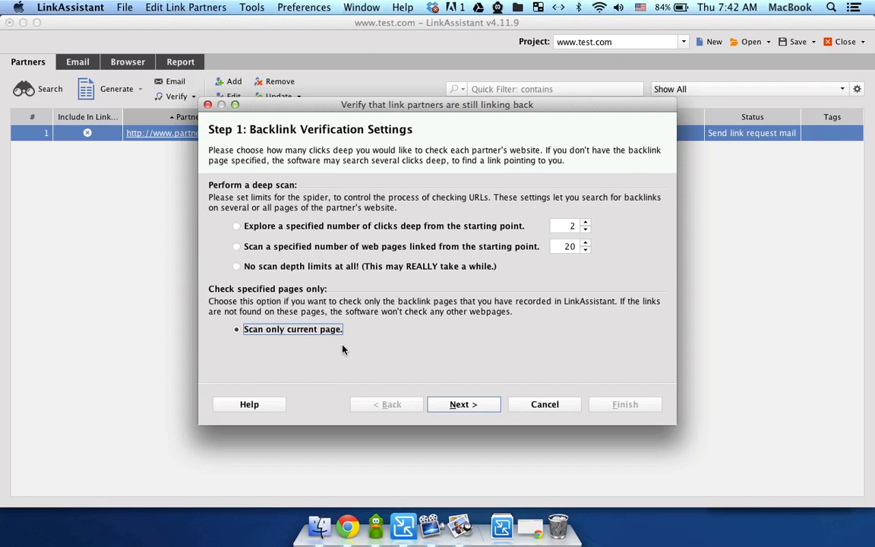
mouse_move(368, 355)
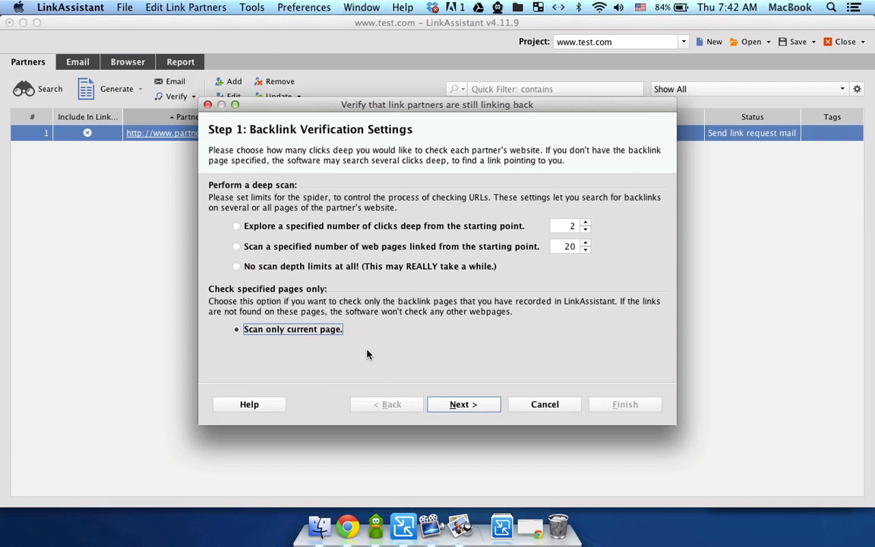
left_click(464, 404)
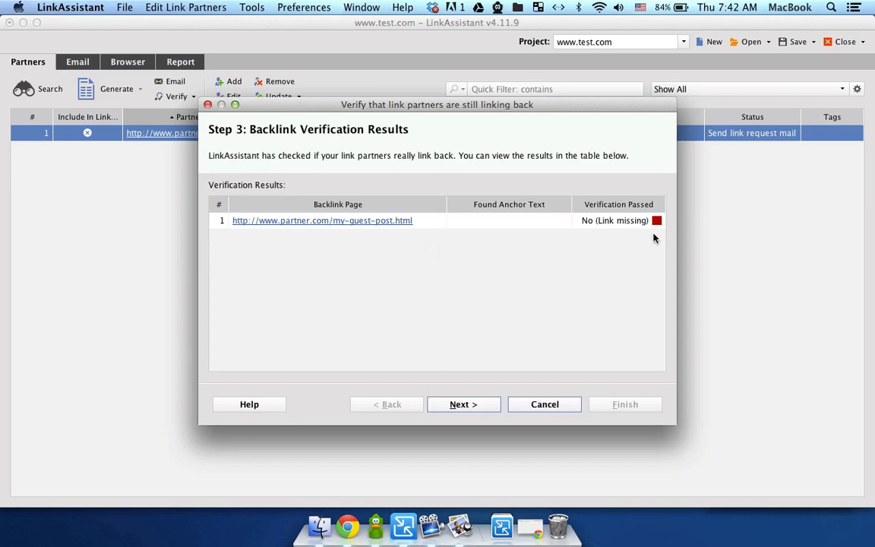
mouse_move(529, 273)
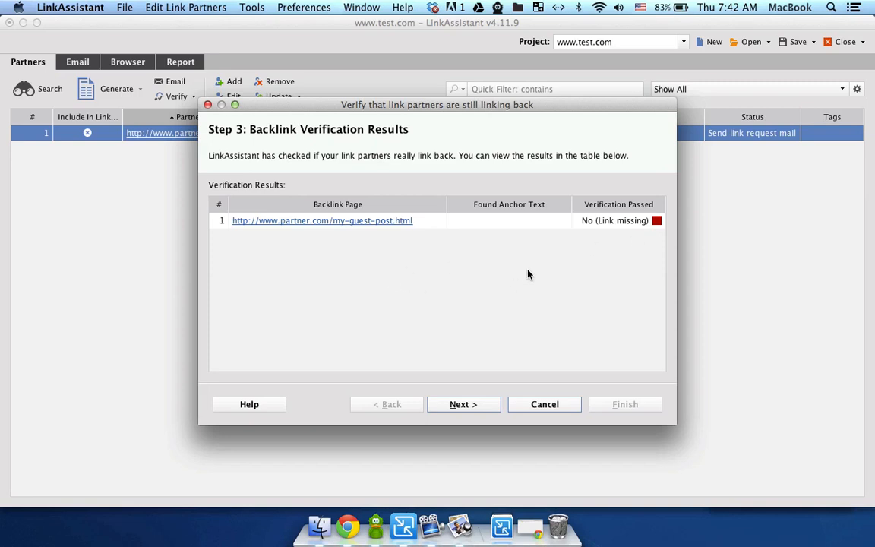
mouse_move(608, 220)
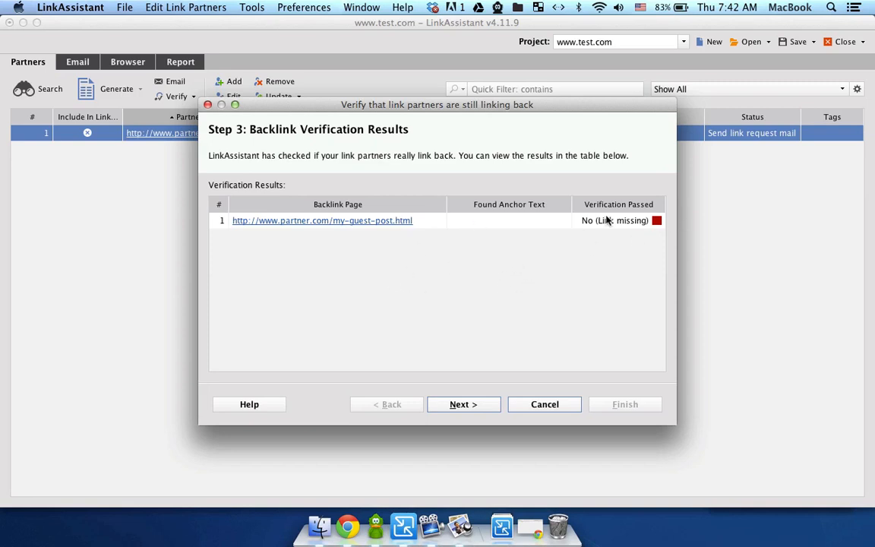
mouse_move(602, 240)
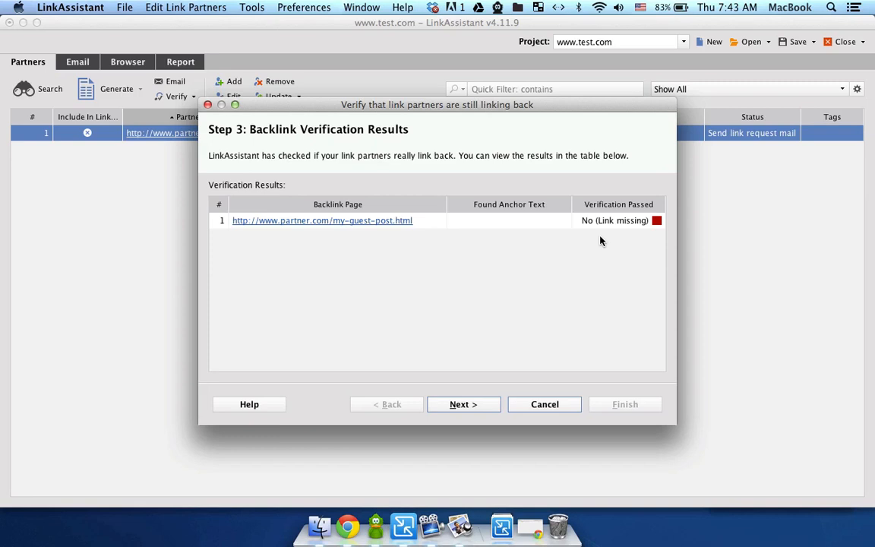
mouse_move(570, 299)
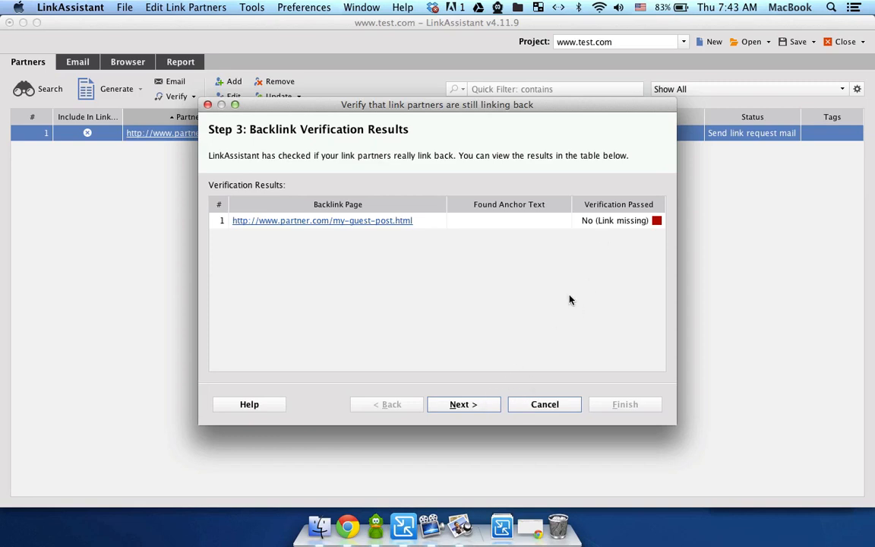
mouse_move(604, 234)
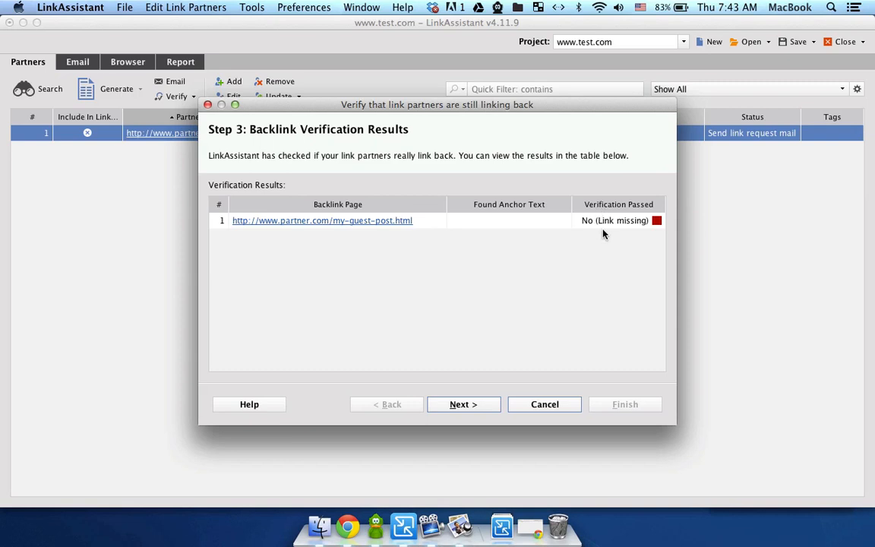
Continue past the 'No (Link missing)' result and finish without applying any follow-up actions.
left_click(463, 403)
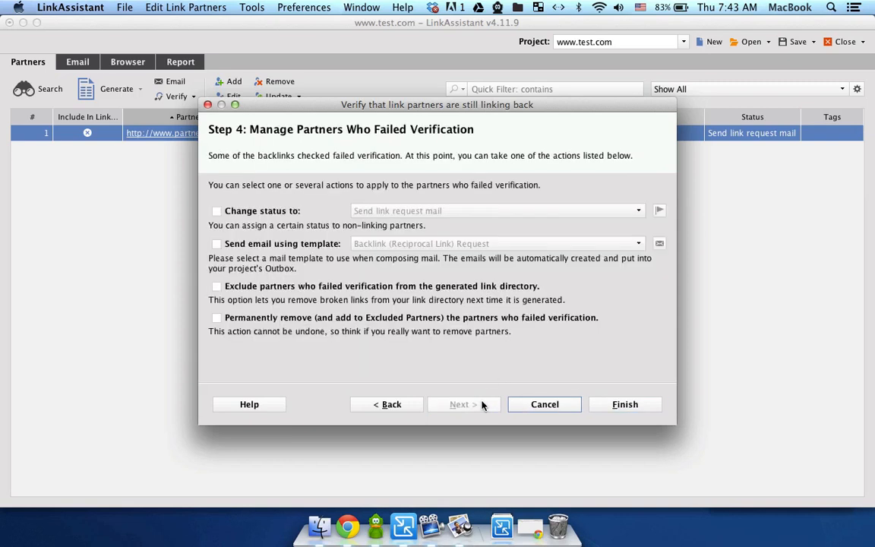
left_click(626, 403)
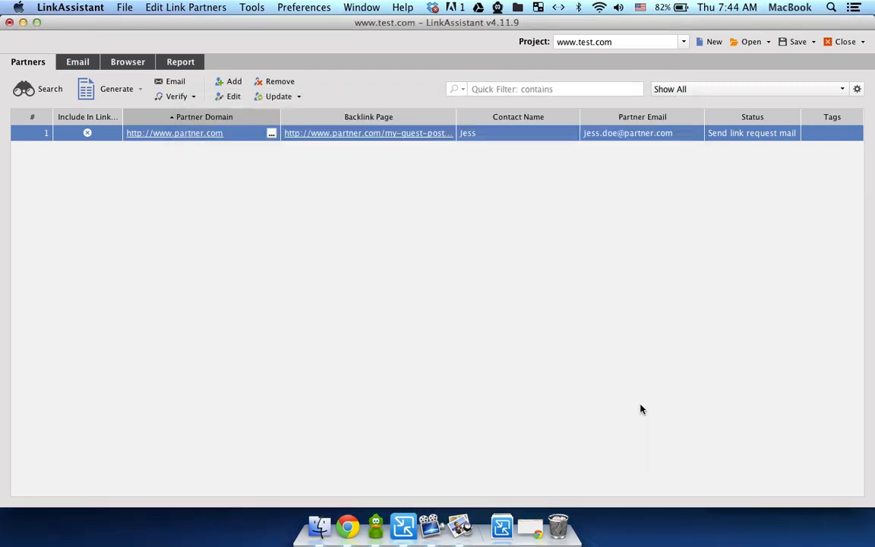
mouse_move(771, 194)
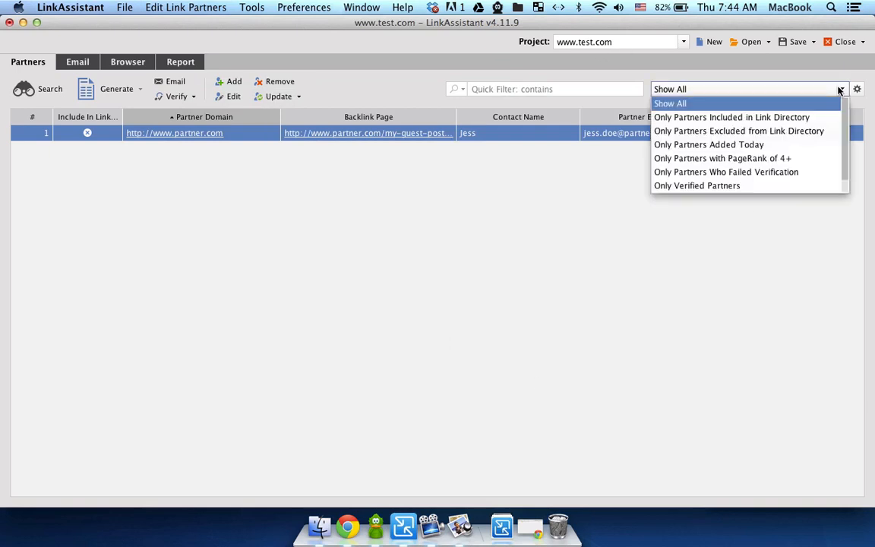
mouse_move(695, 185)
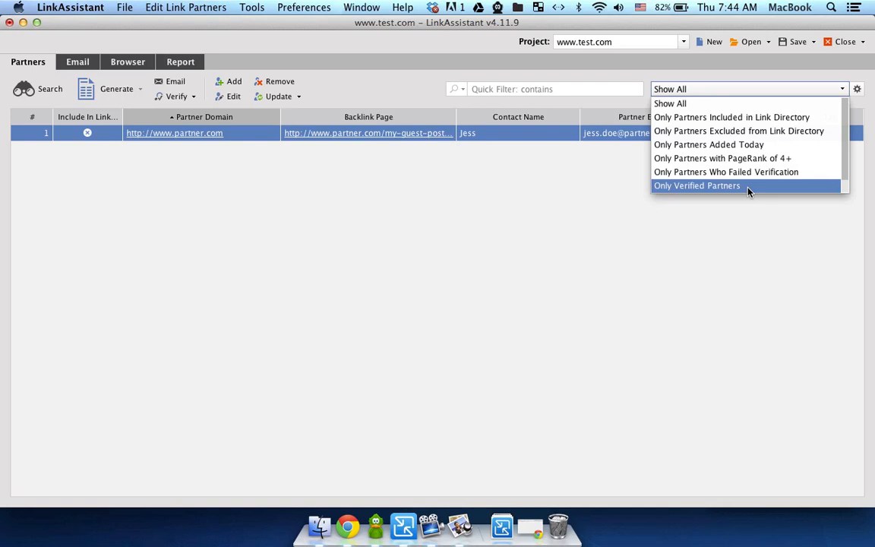
Filter the Partners list to 'Only Verified Partners', leaving it empty.
left_click(696, 185)
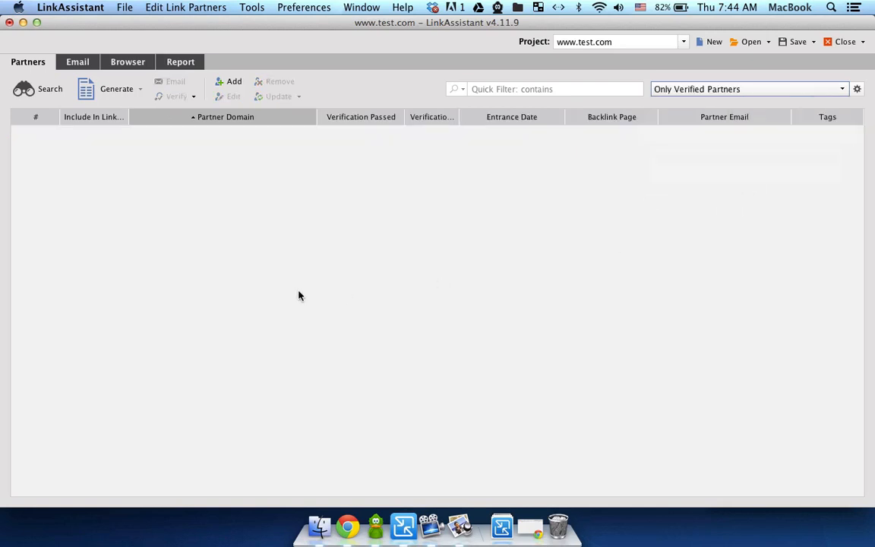
mouse_move(455, 240)
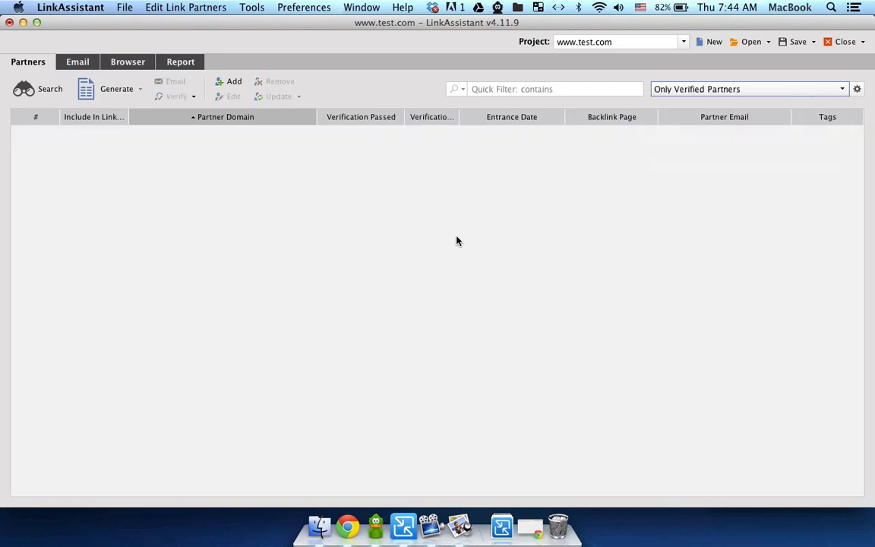
mouse_move(219, 185)
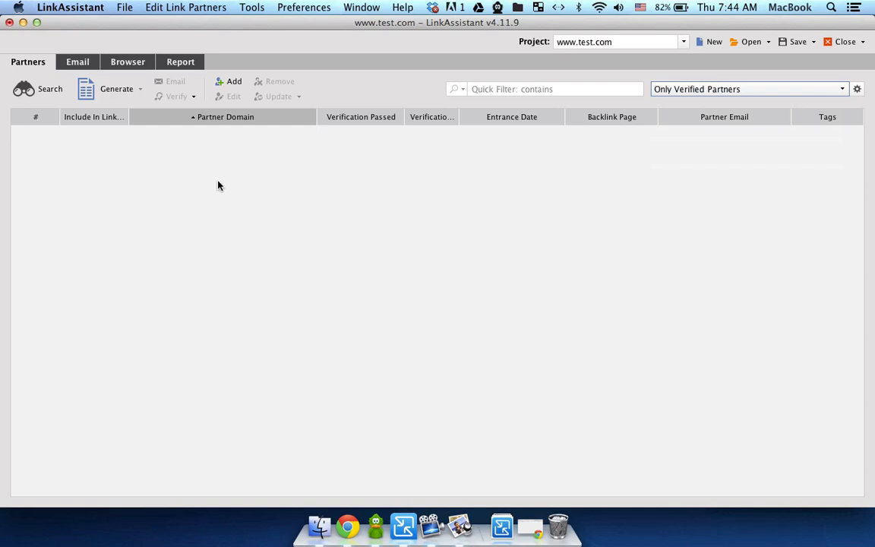
mouse_move(222, 182)
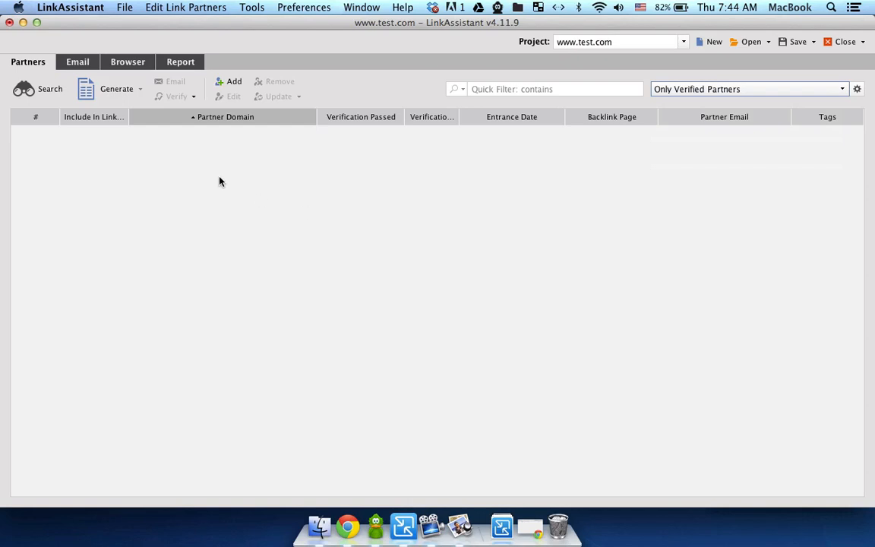